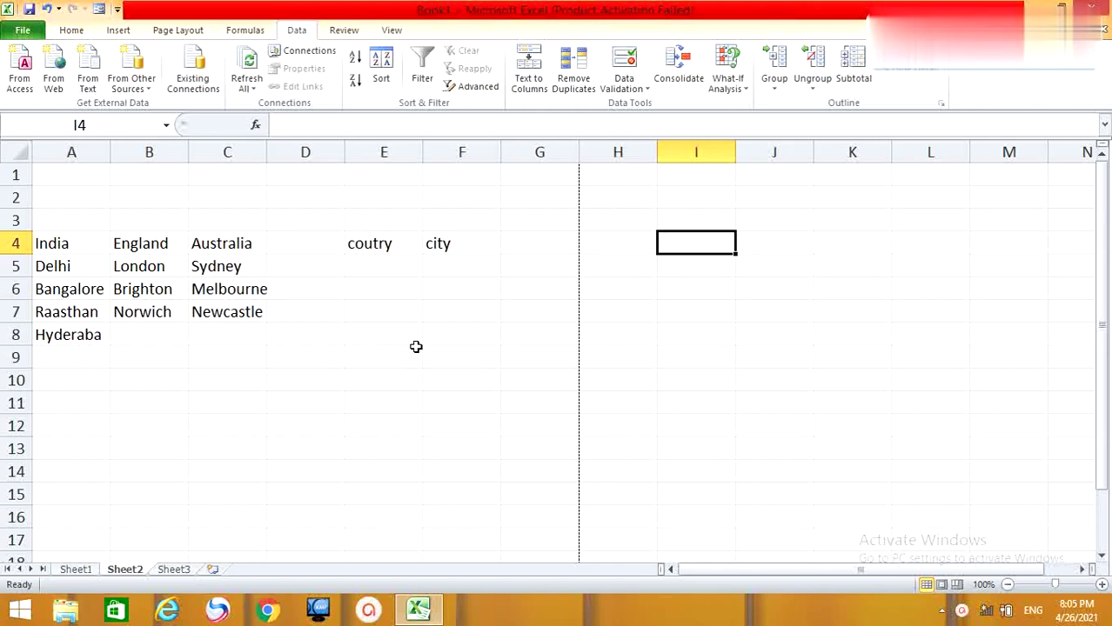
pyautogui.moveTo(272, 318)
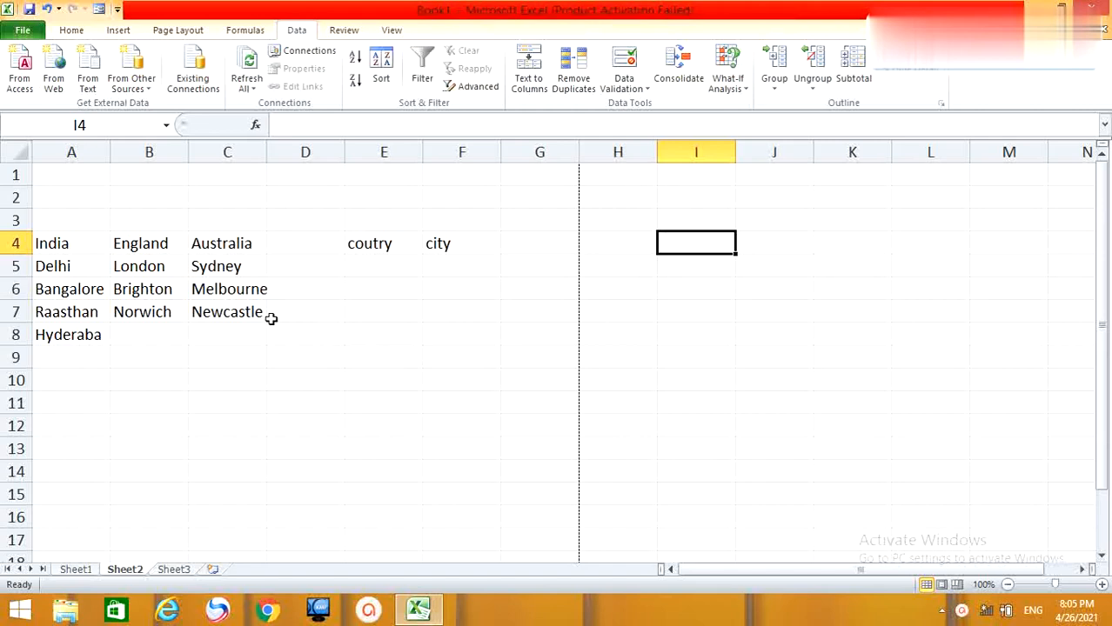
pyautogui.moveTo(46, 250)
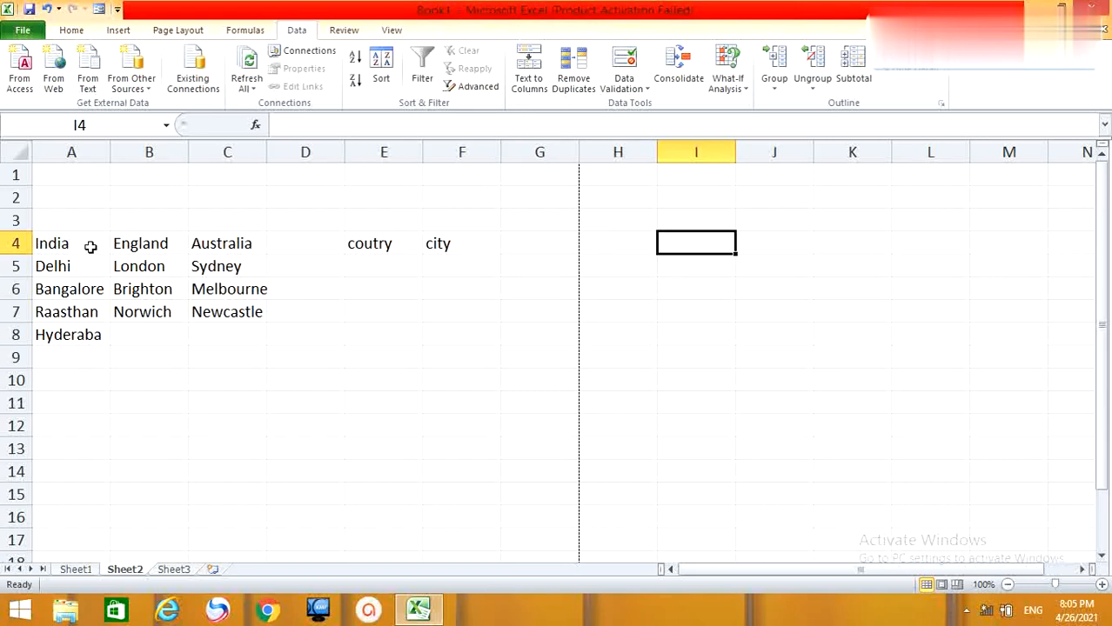
pyautogui.moveTo(224, 243)
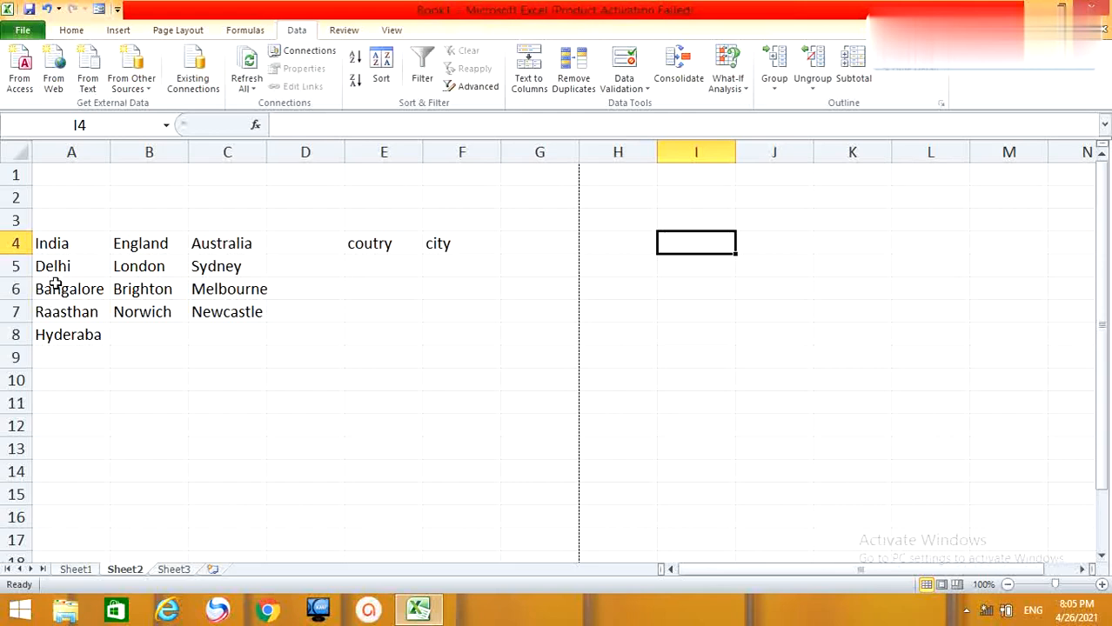
pyautogui.moveTo(51, 348)
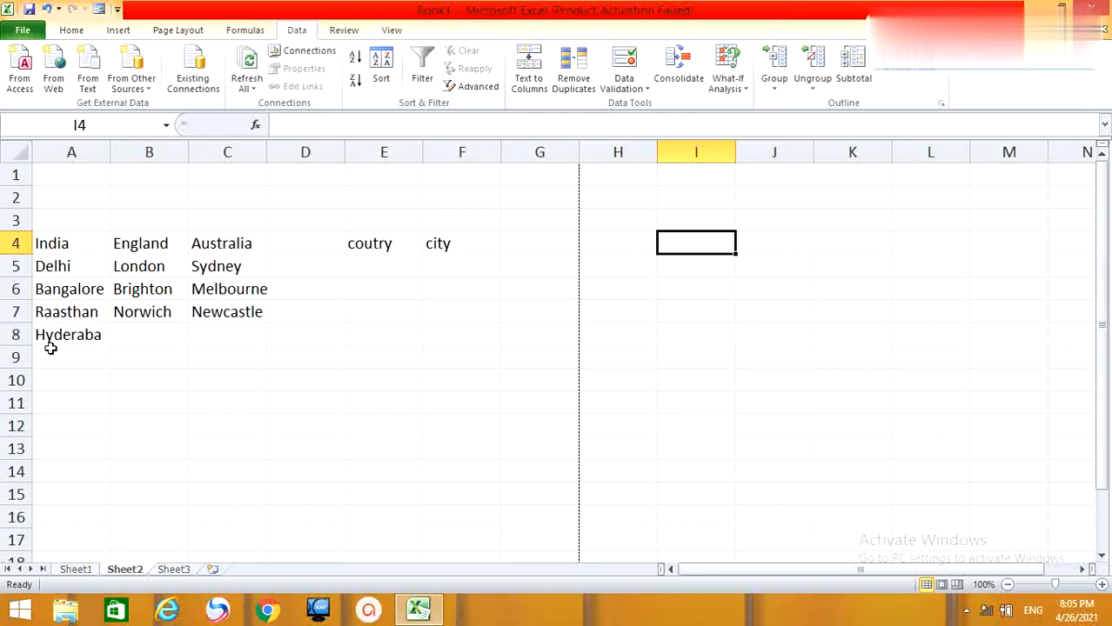
pyautogui.moveTo(132, 261)
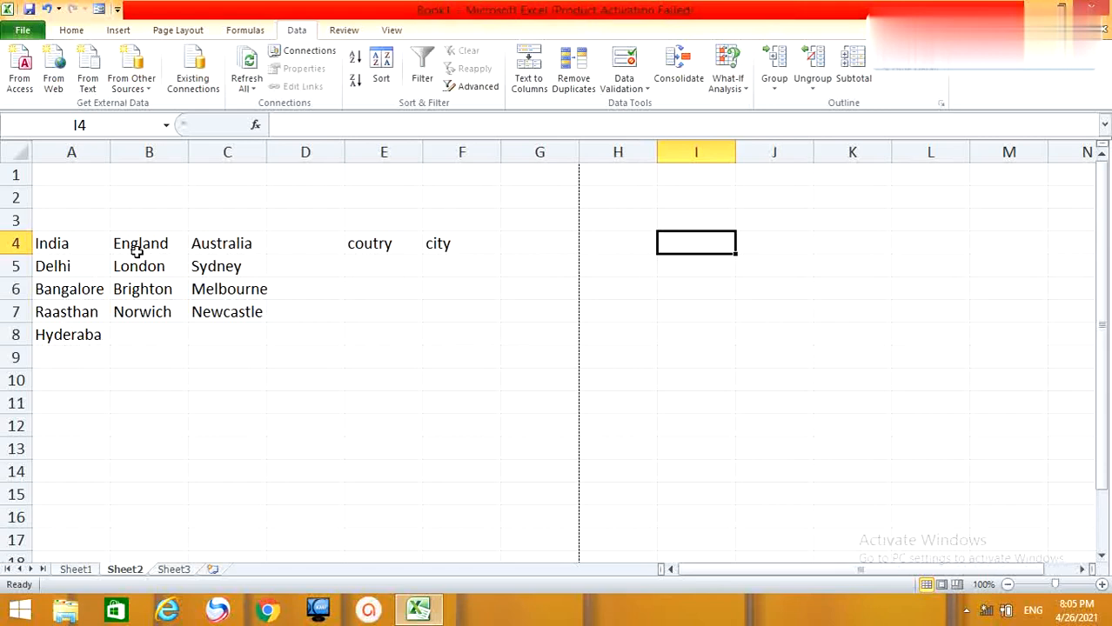
pyautogui.moveTo(139, 288)
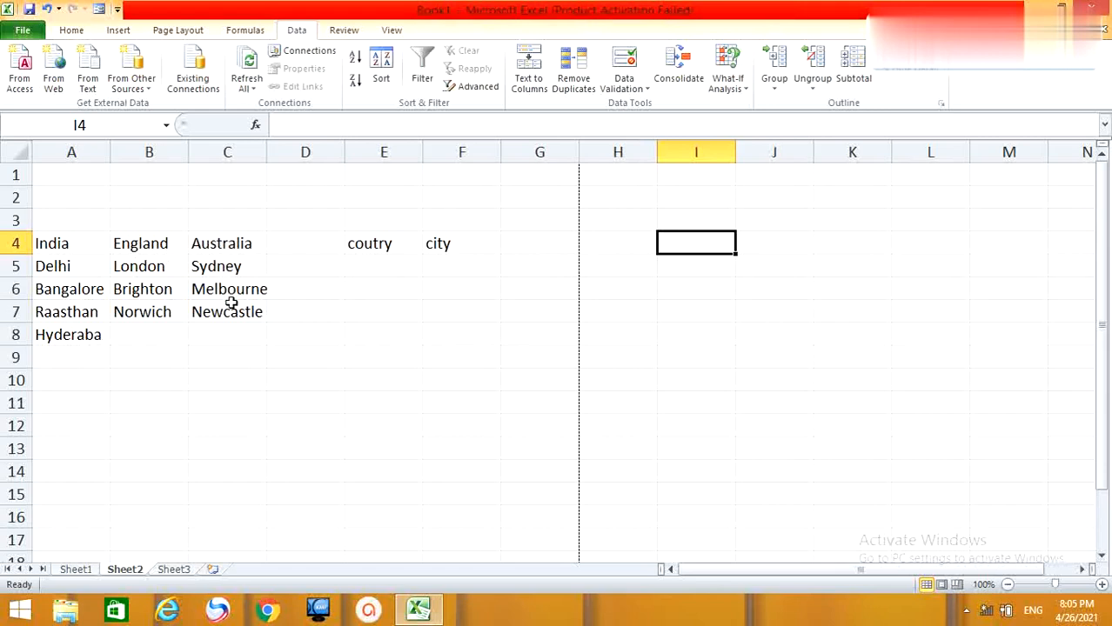
pyautogui.moveTo(404, 332)
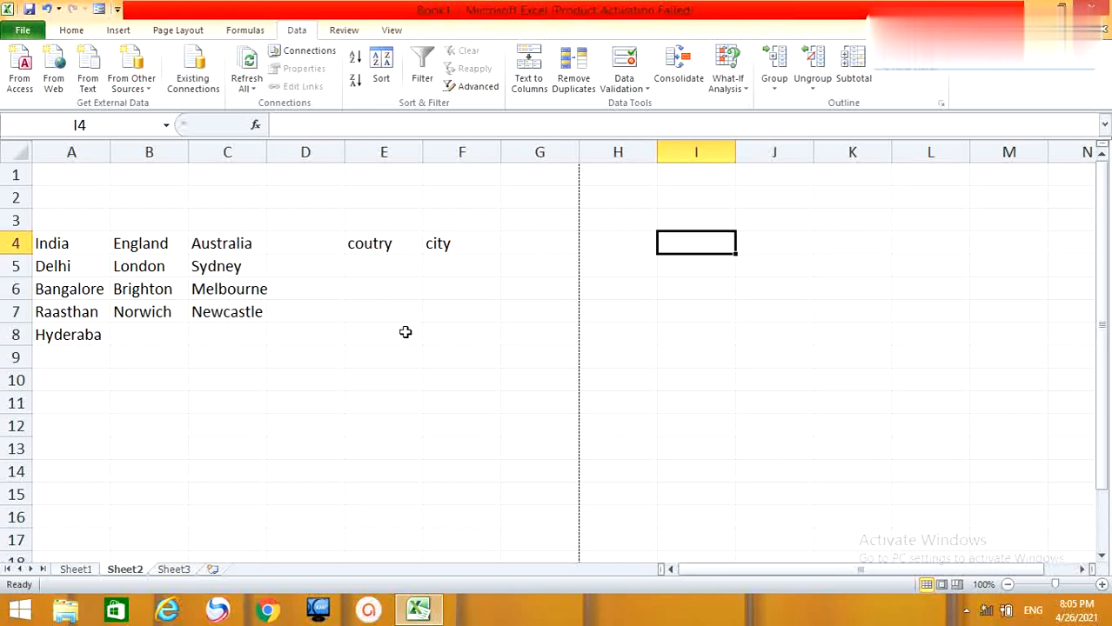
pyautogui.moveTo(390, 265)
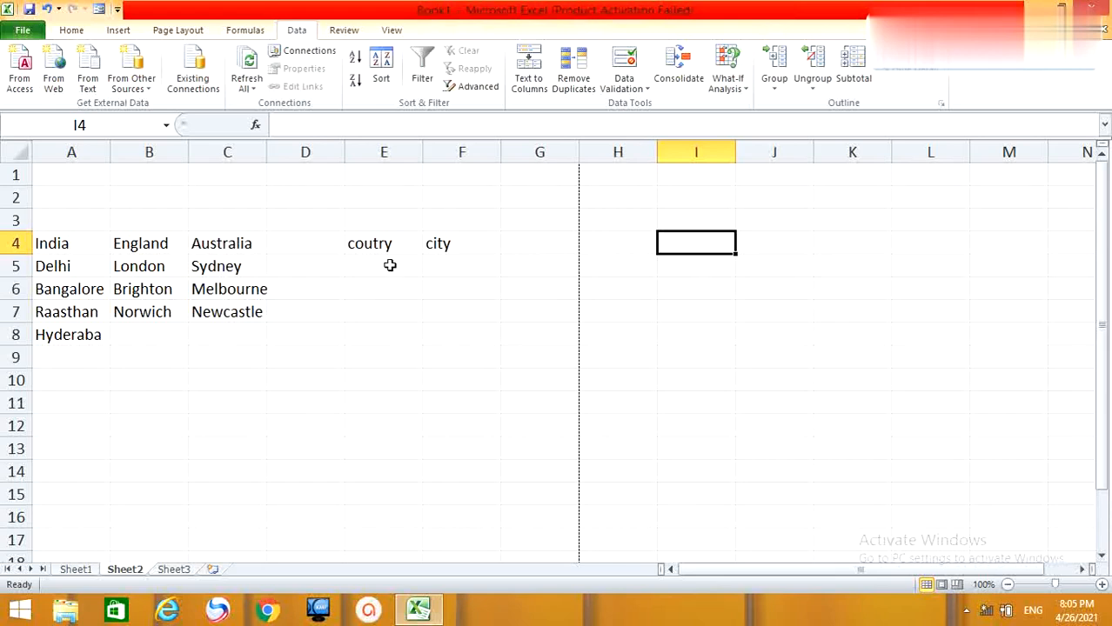
# Step: Select the India, England and Australia heading cells together with their city lists
pyautogui.click(461, 266)
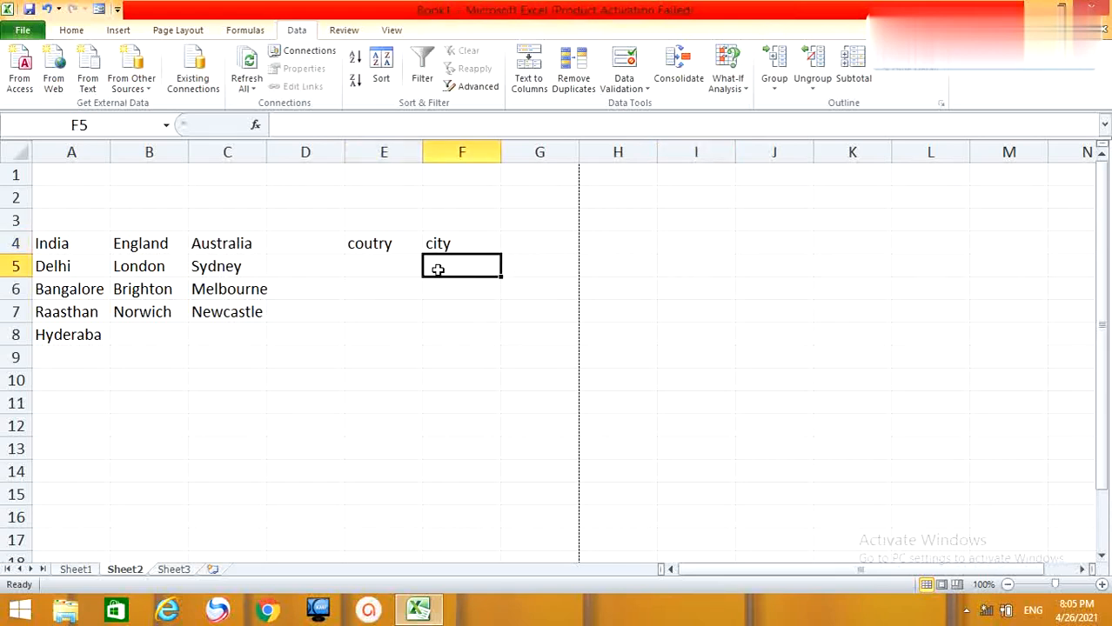
pyautogui.click(383, 265)
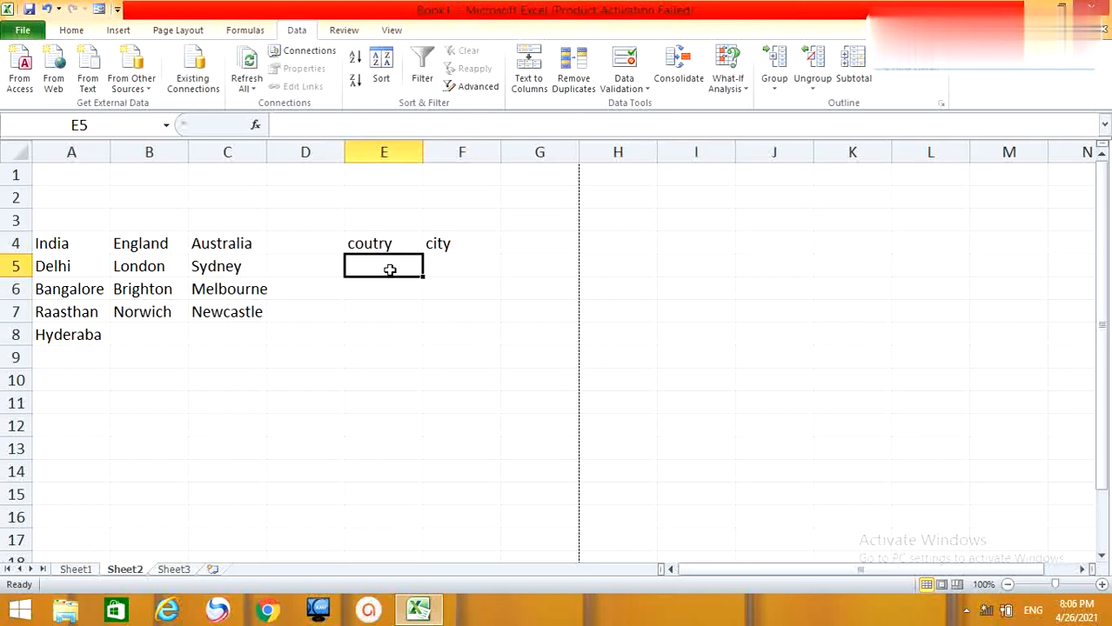
pyautogui.moveTo(451, 268)
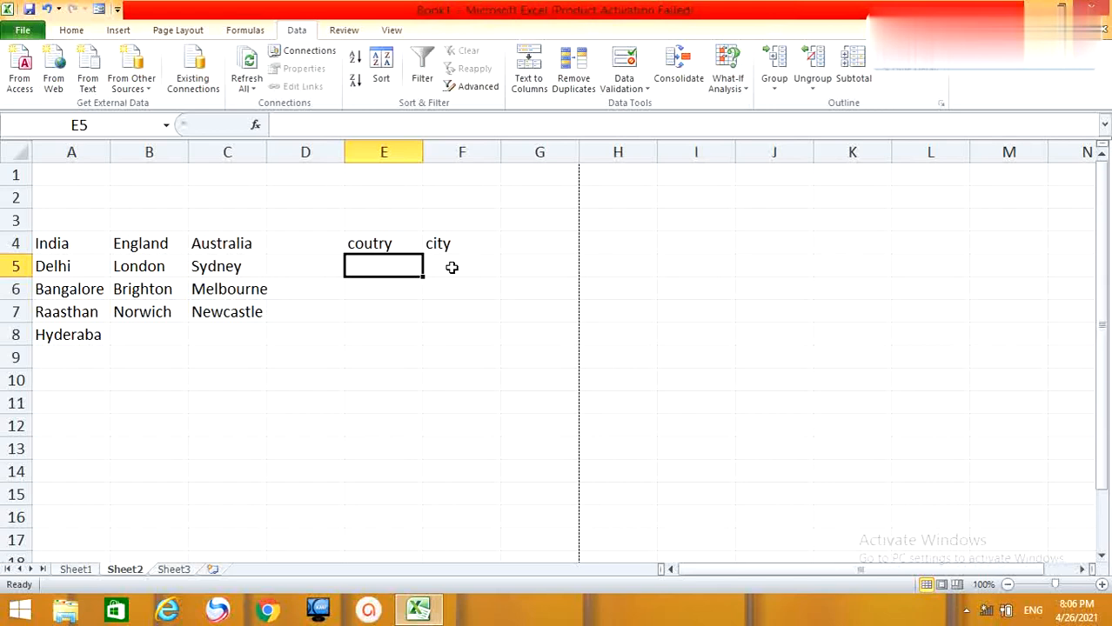
pyautogui.moveTo(492, 196)
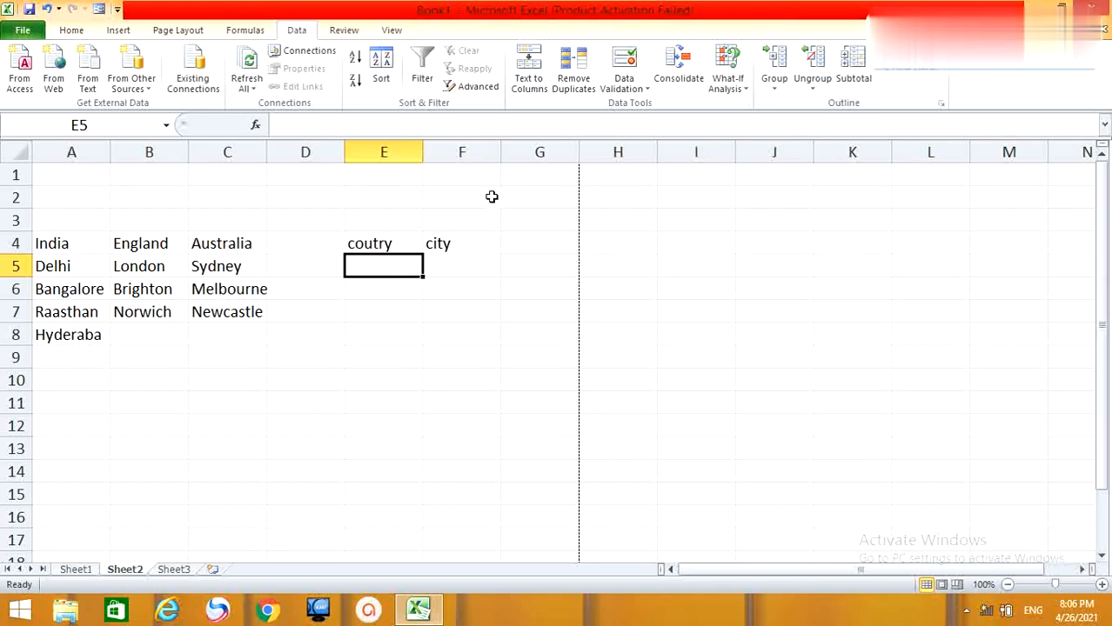
pyautogui.click(305, 220)
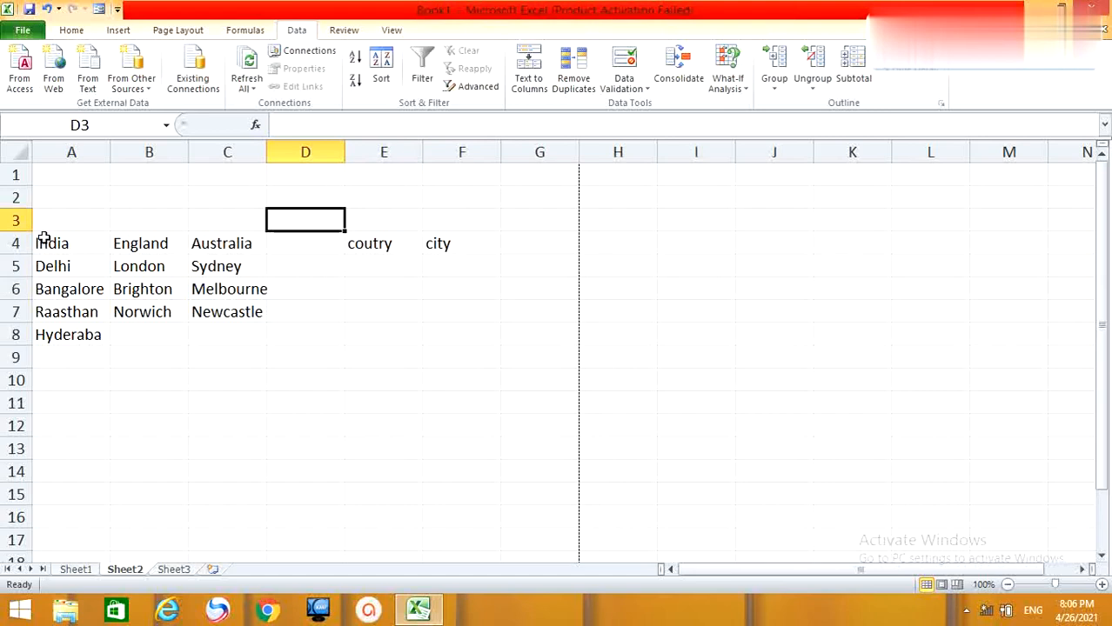
pyautogui.moveTo(52, 242); pyautogui.dragTo(165, 311)
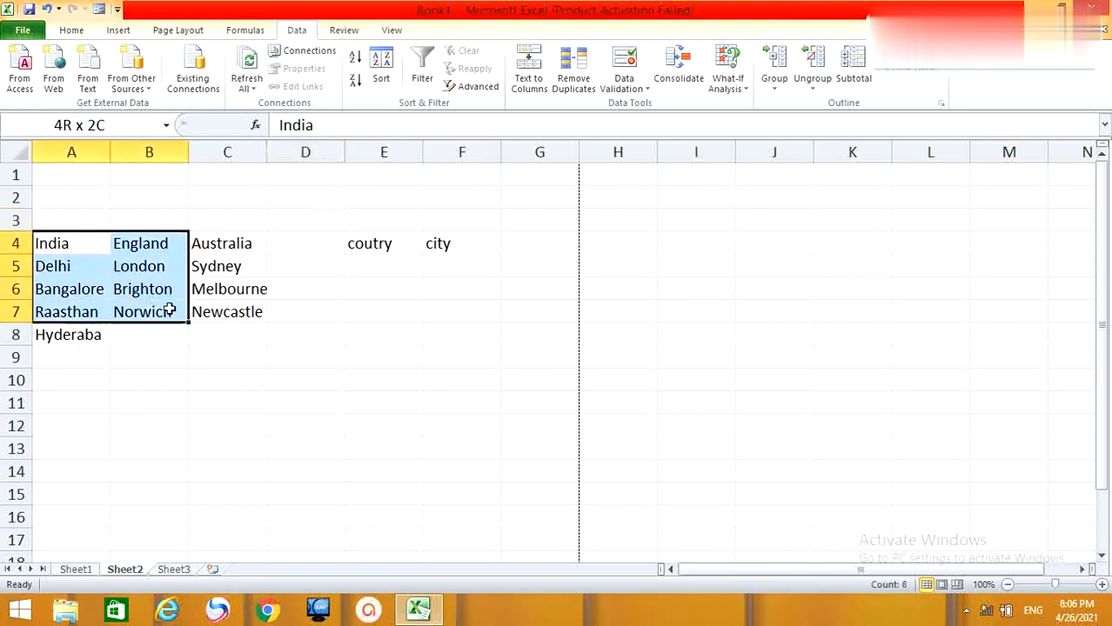
pyautogui.click(227, 197)
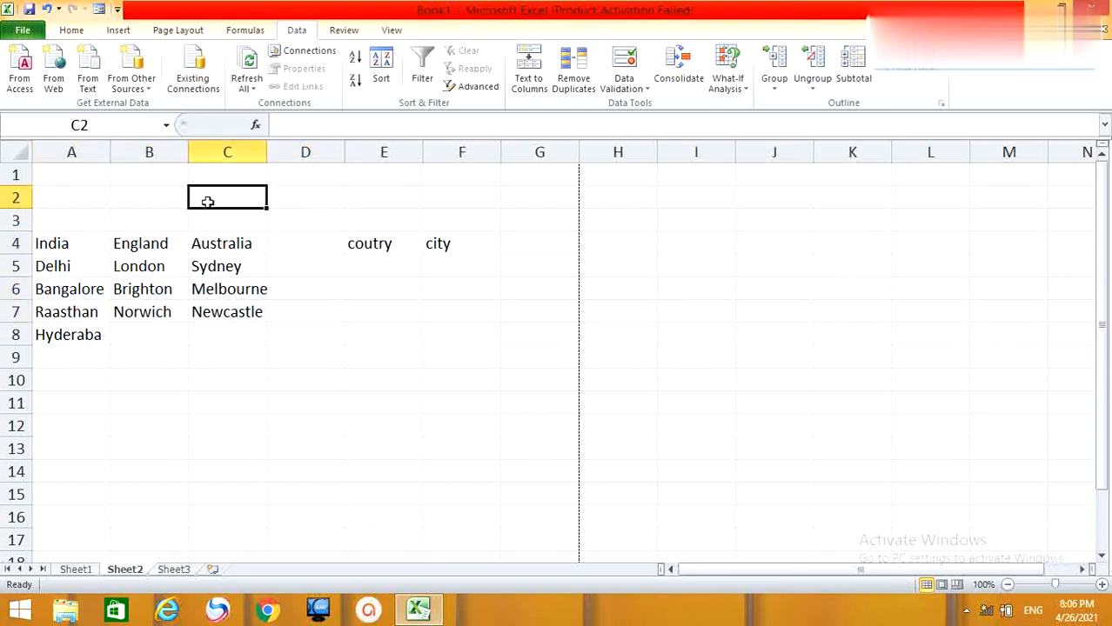
pyautogui.moveTo(51, 243); pyautogui.dragTo(68, 312)
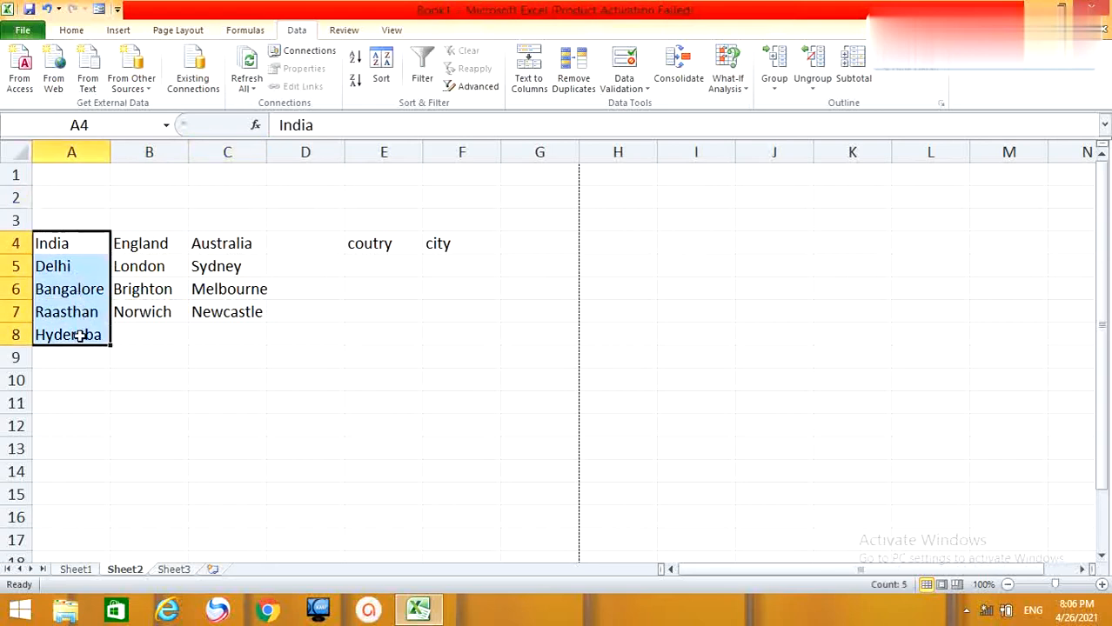
pyautogui.moveTo(102, 305)
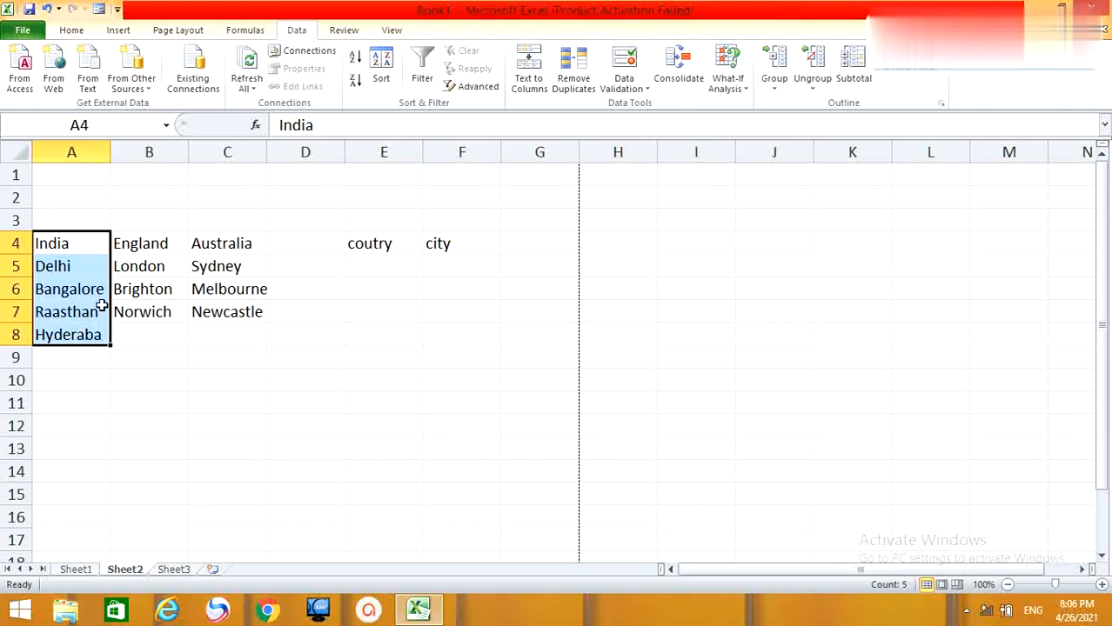
pyautogui.click(148, 242)
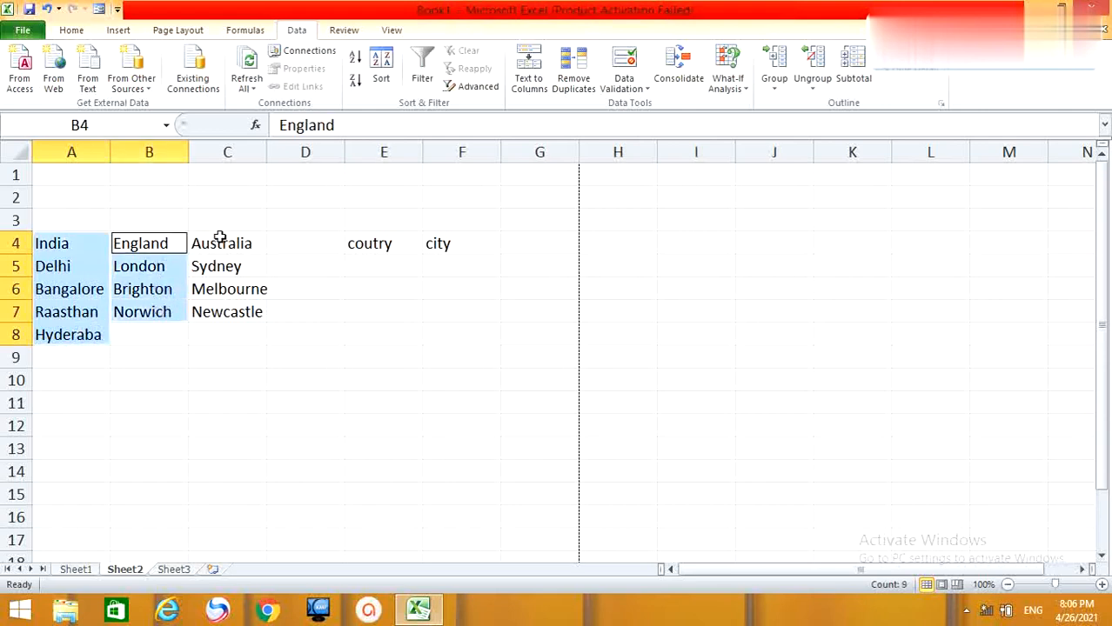
pyautogui.click(227, 243)
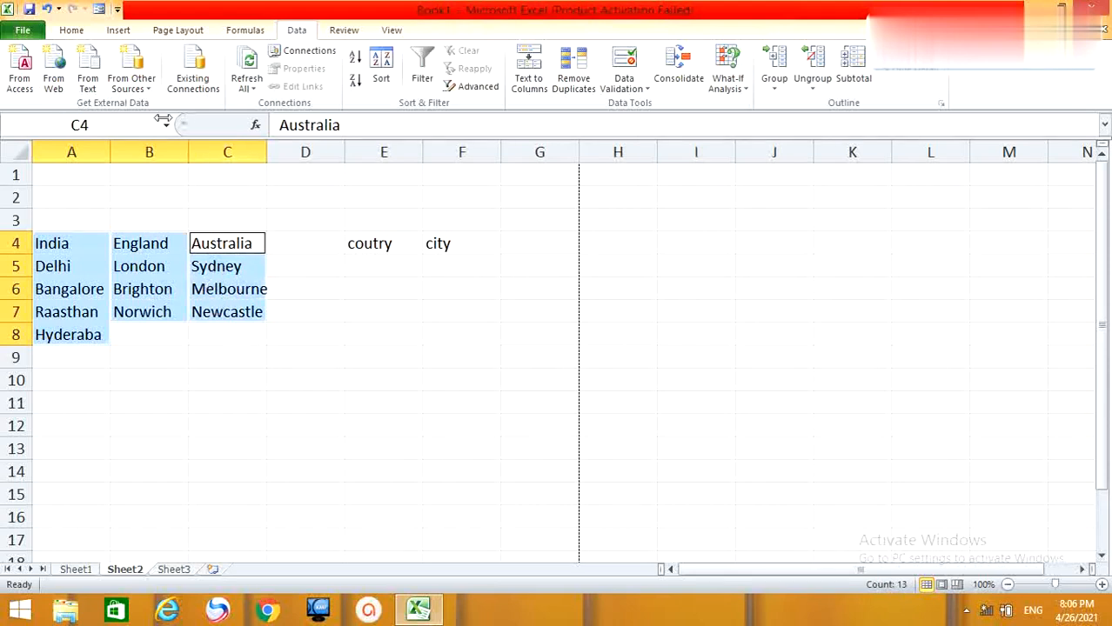
pyautogui.click(245, 29)
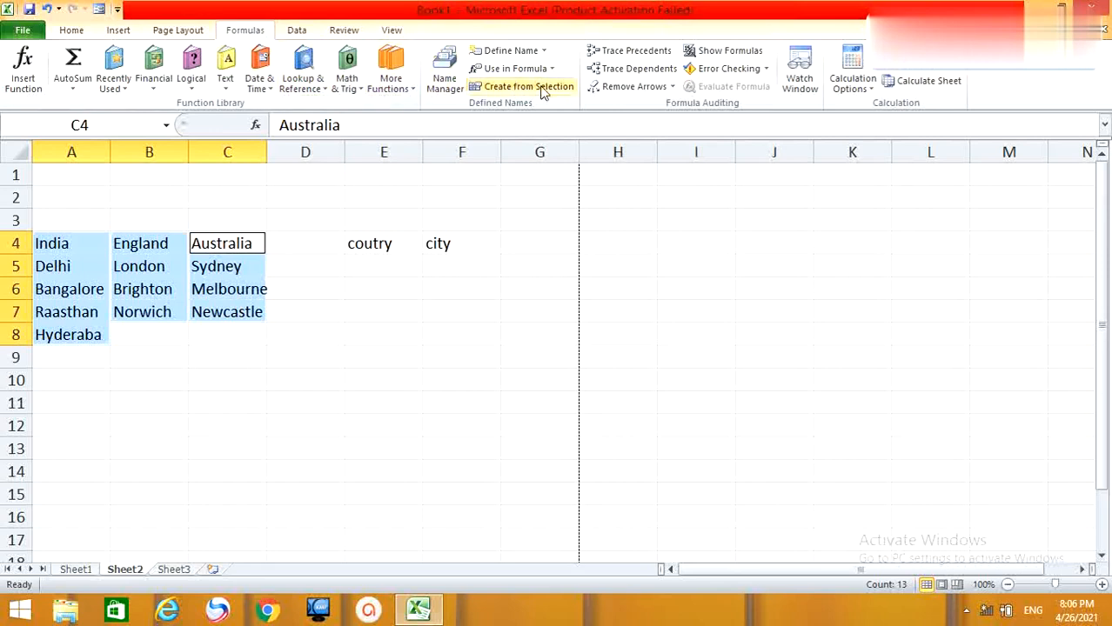
pyautogui.moveTo(500, 86)
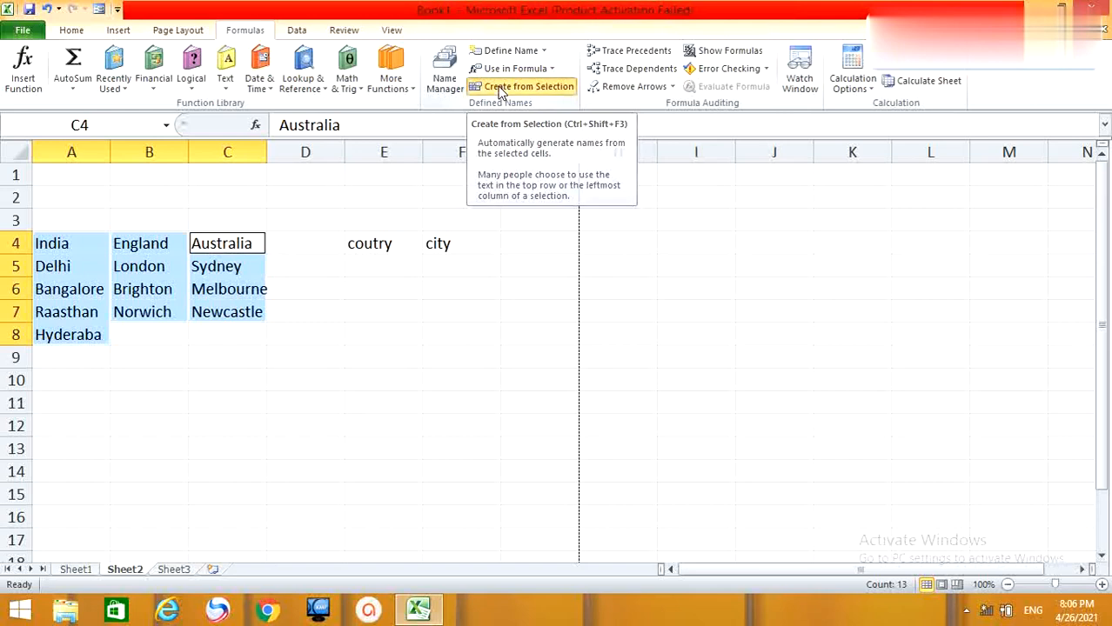
# Step: Create named ranges India, England and Australia from the top-row country headings
pyautogui.click(528, 86)
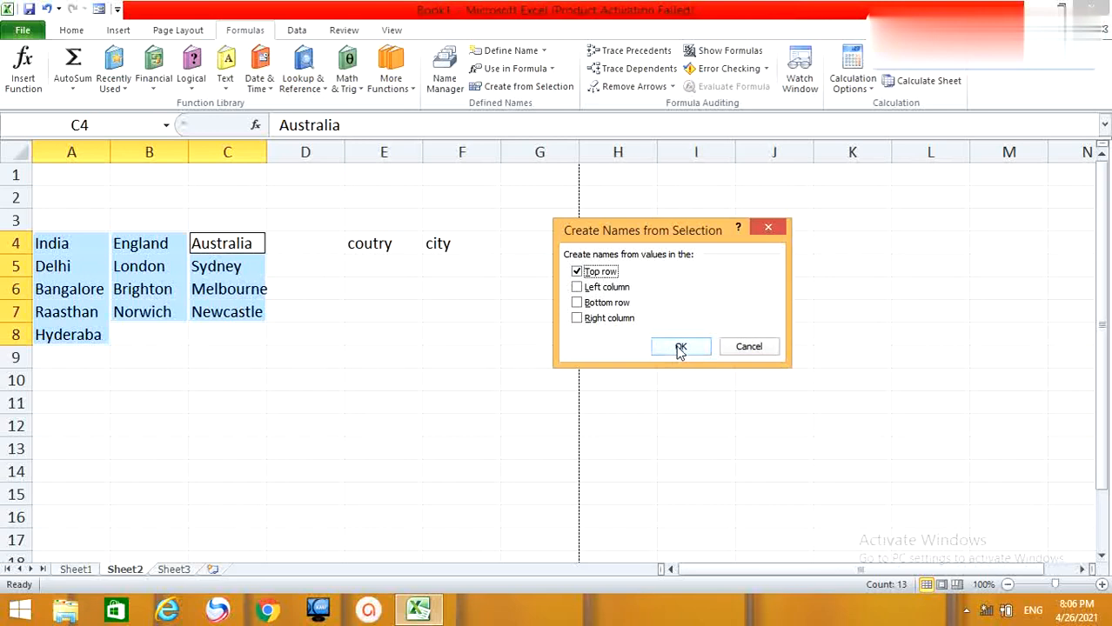
pyautogui.click(681, 347)
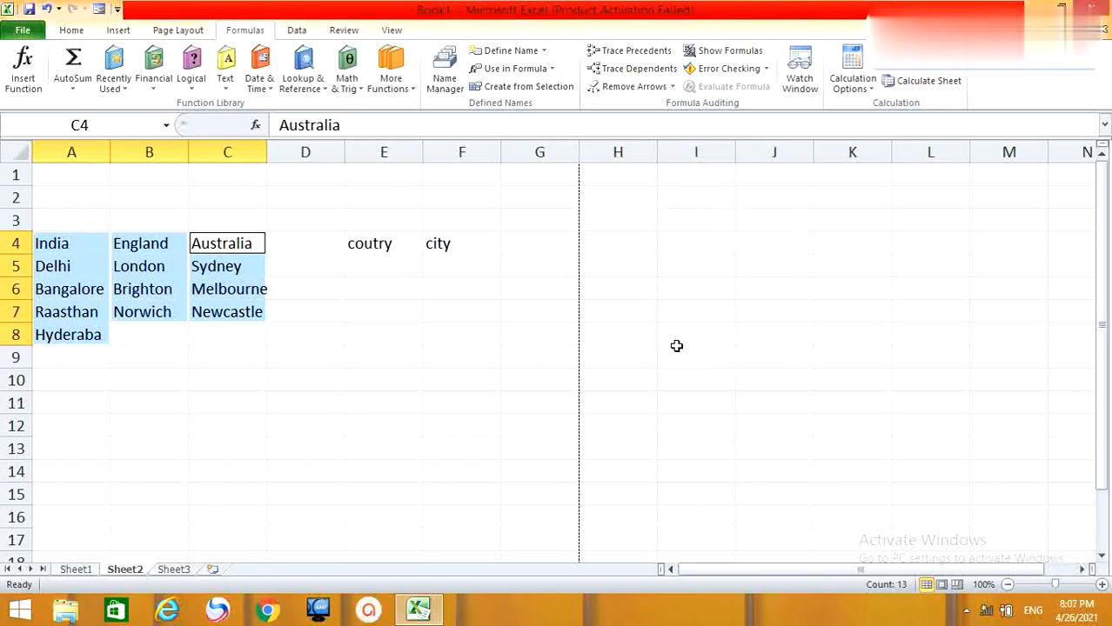
pyautogui.moveTo(420, 319)
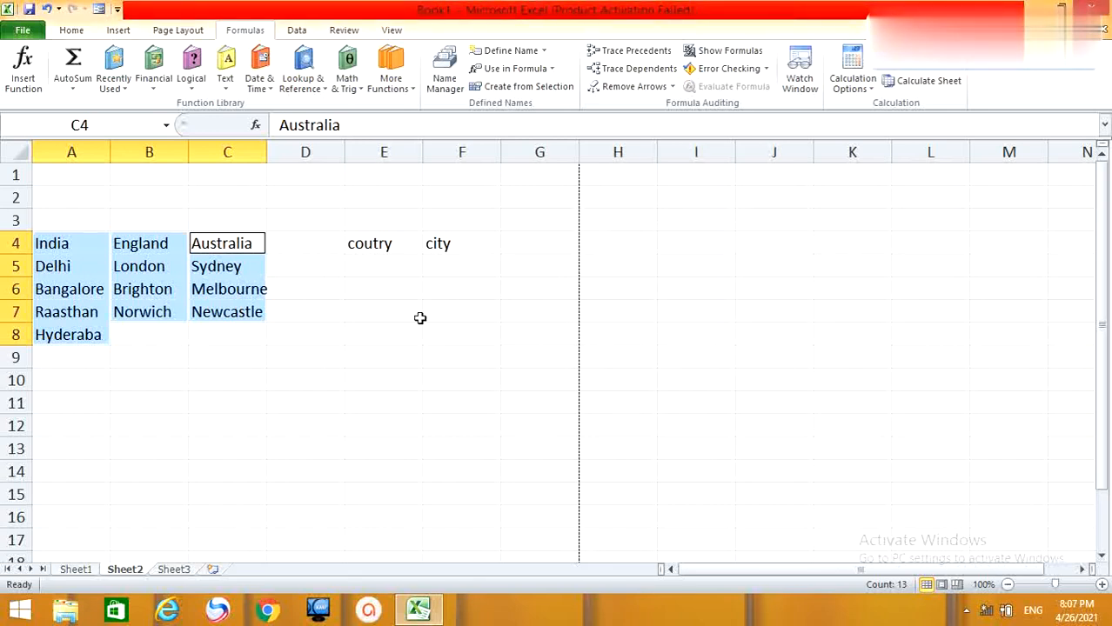
pyautogui.click(306, 220)
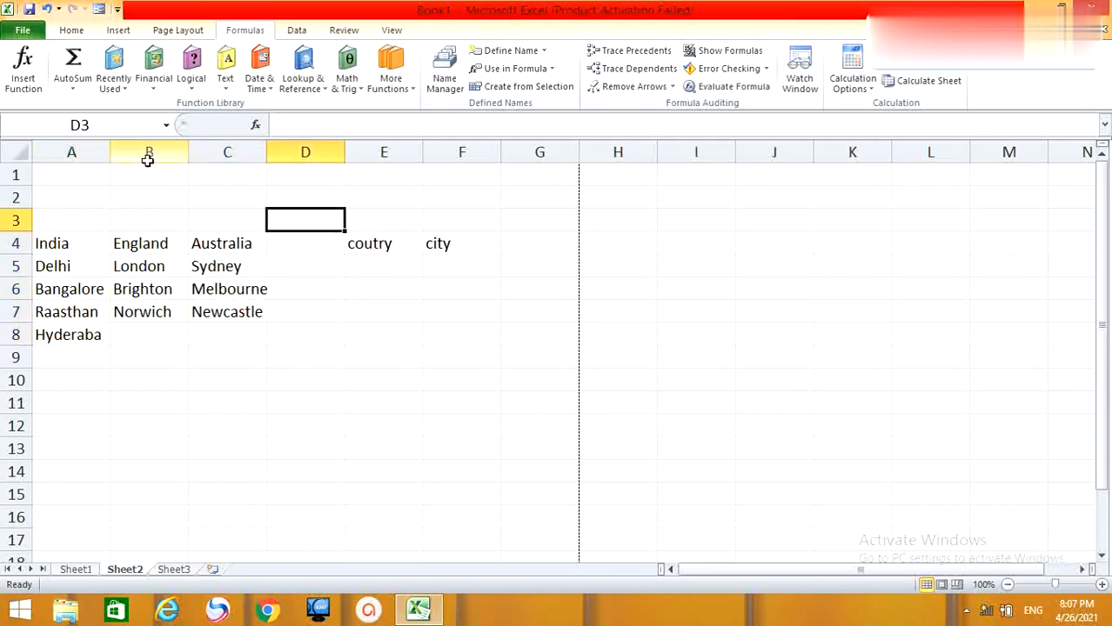
pyautogui.moveTo(149, 266)
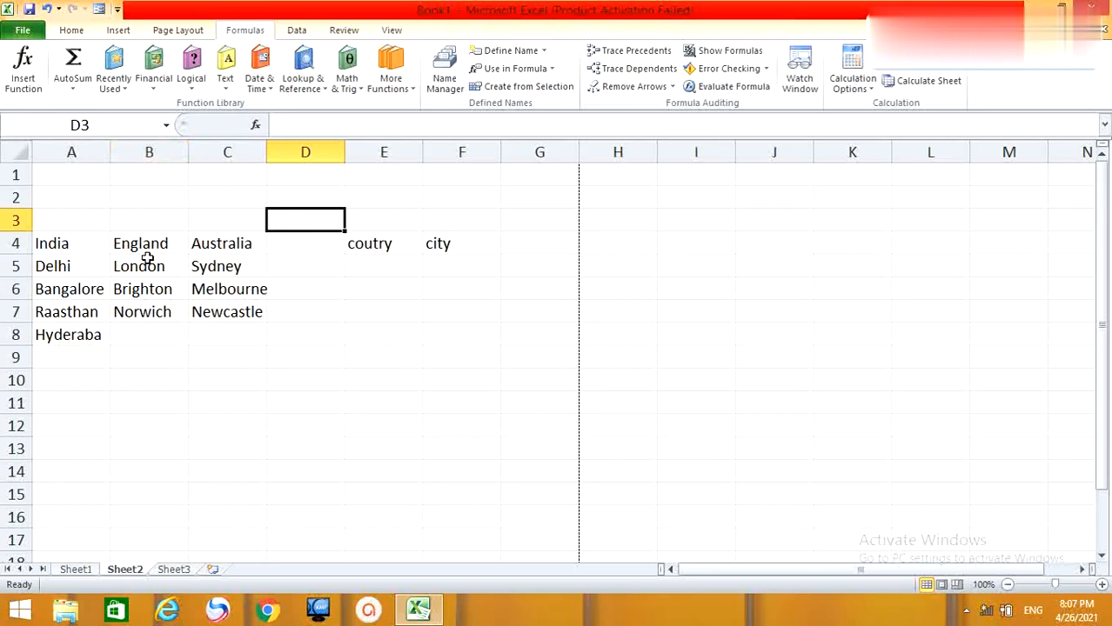
pyautogui.moveTo(165, 130)
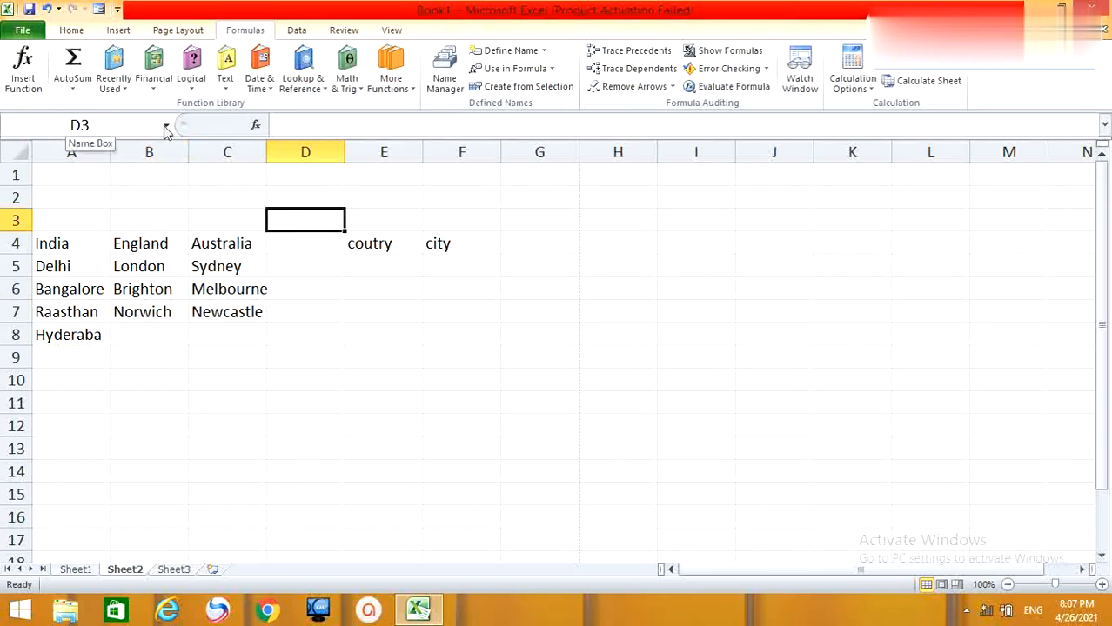
pyautogui.click(166, 124)
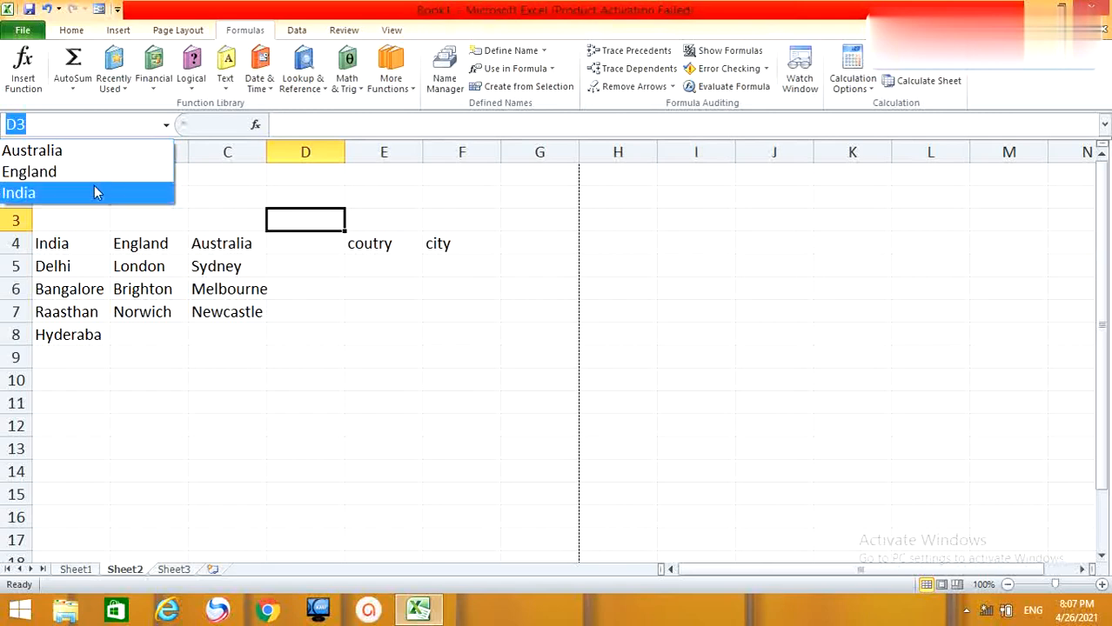
pyautogui.moveTo(83, 195)
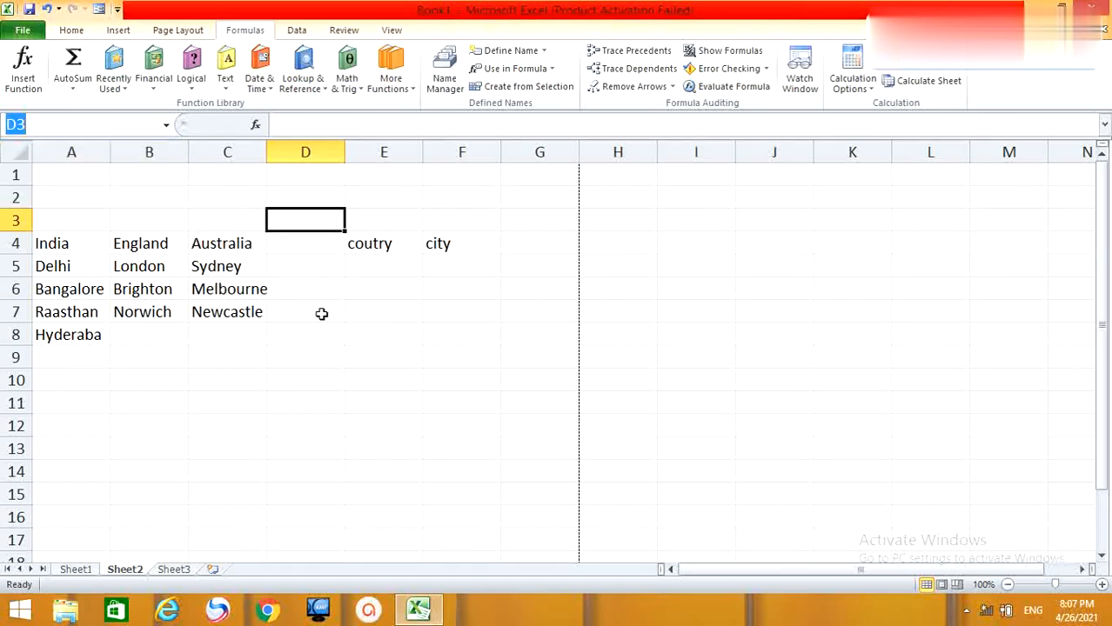
pyautogui.click(384, 242)
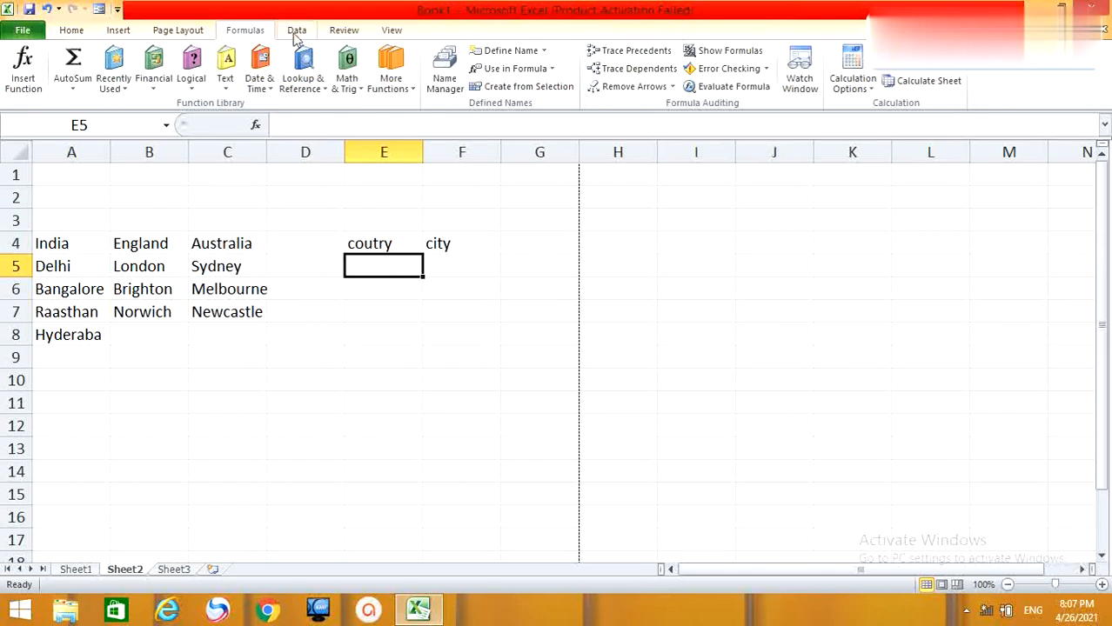
# Step: Add a list validation to E5 sourced from the country headings $A$4:$C$4
pyautogui.click(296, 30)
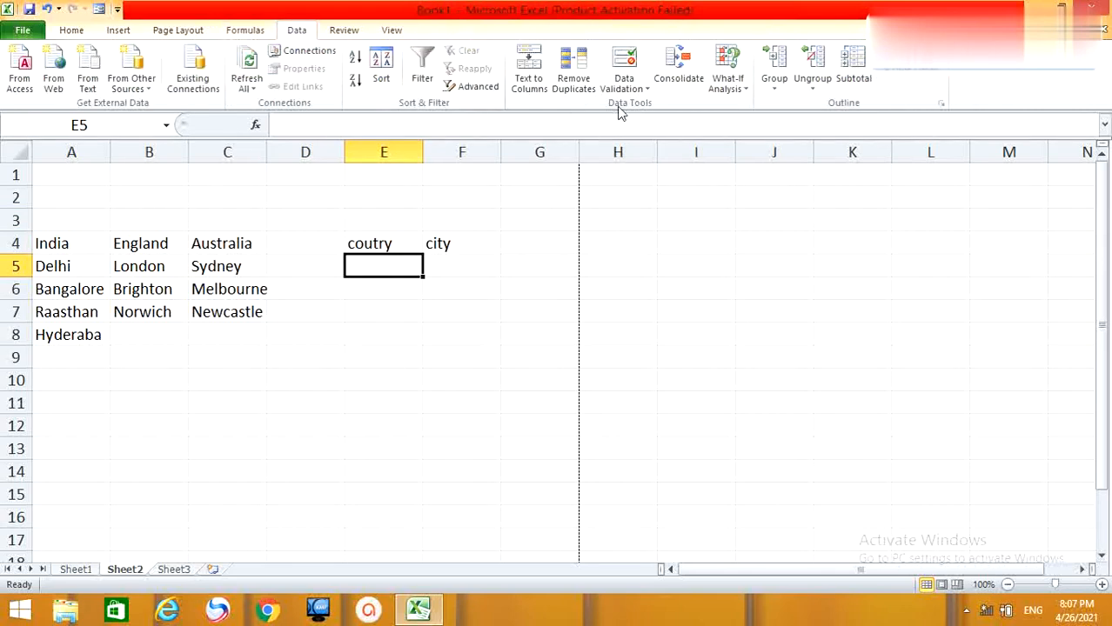
pyautogui.click(624, 66)
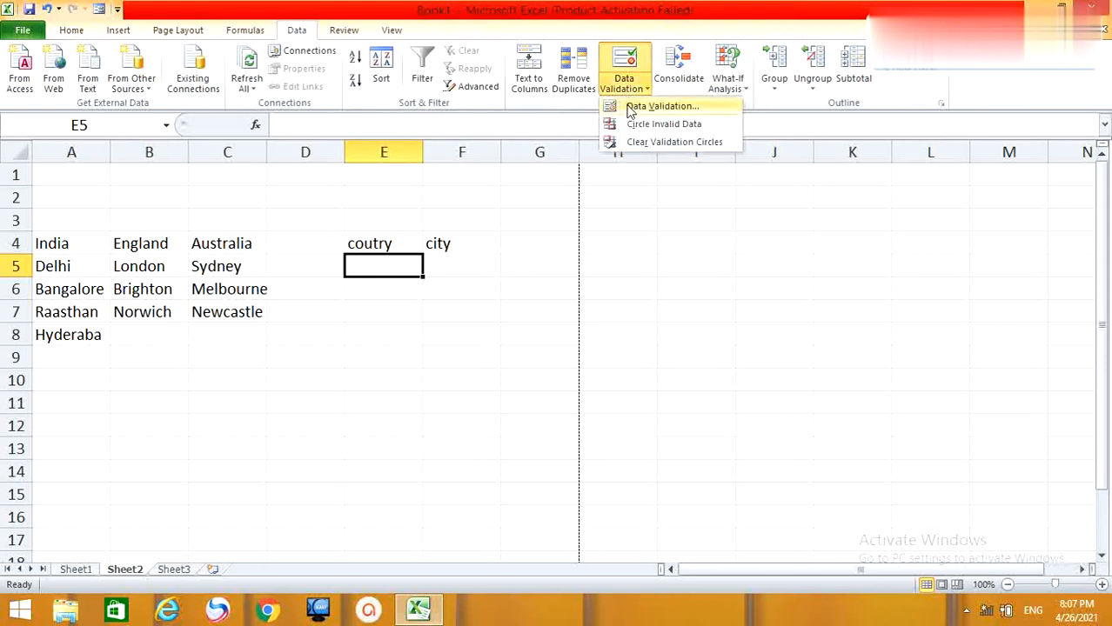
pyautogui.click(662, 105)
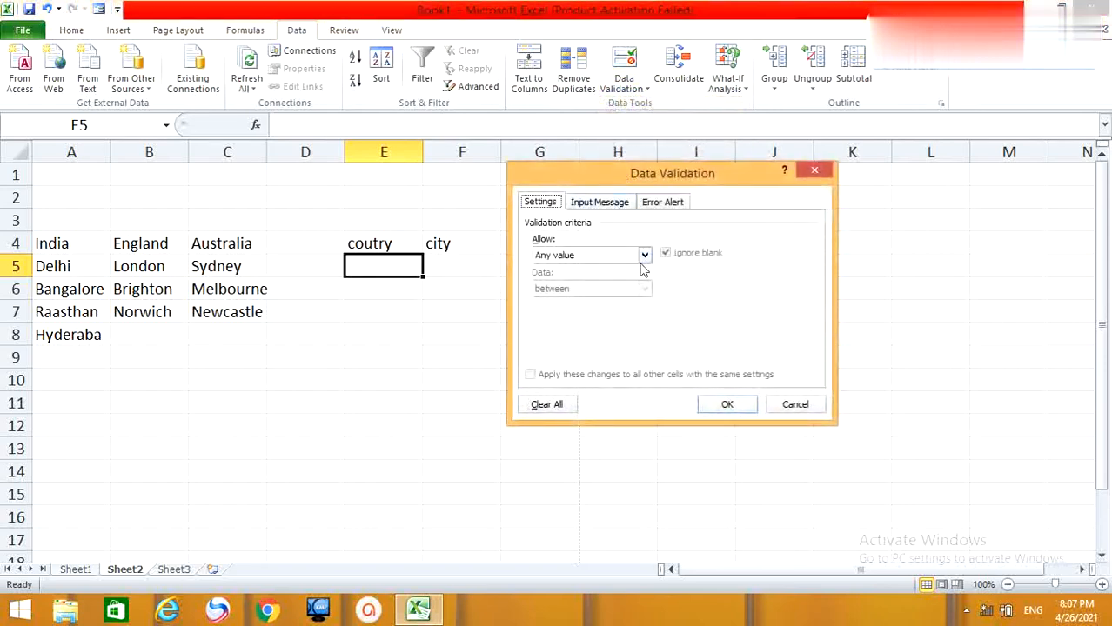
pyautogui.click(644, 255)
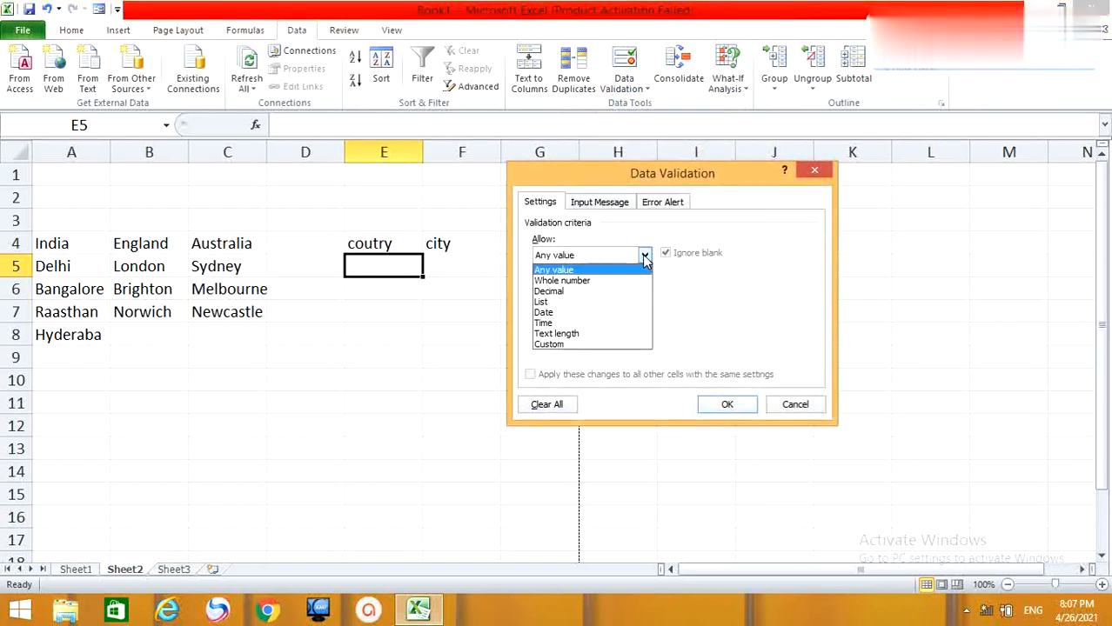
pyautogui.click(540, 301)
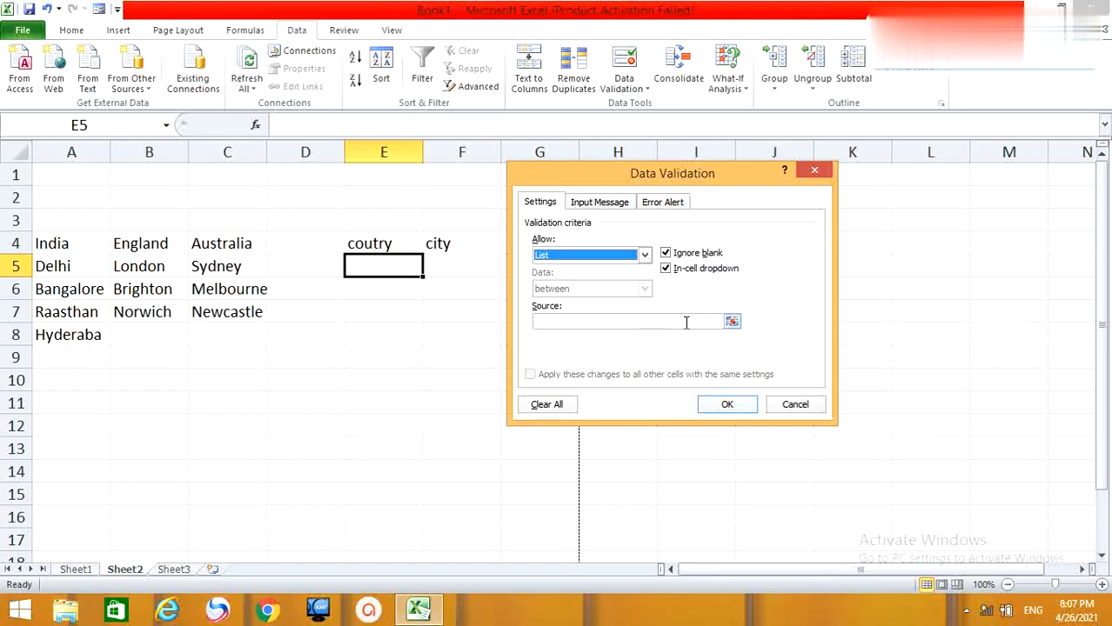
pyautogui.click(732, 322)
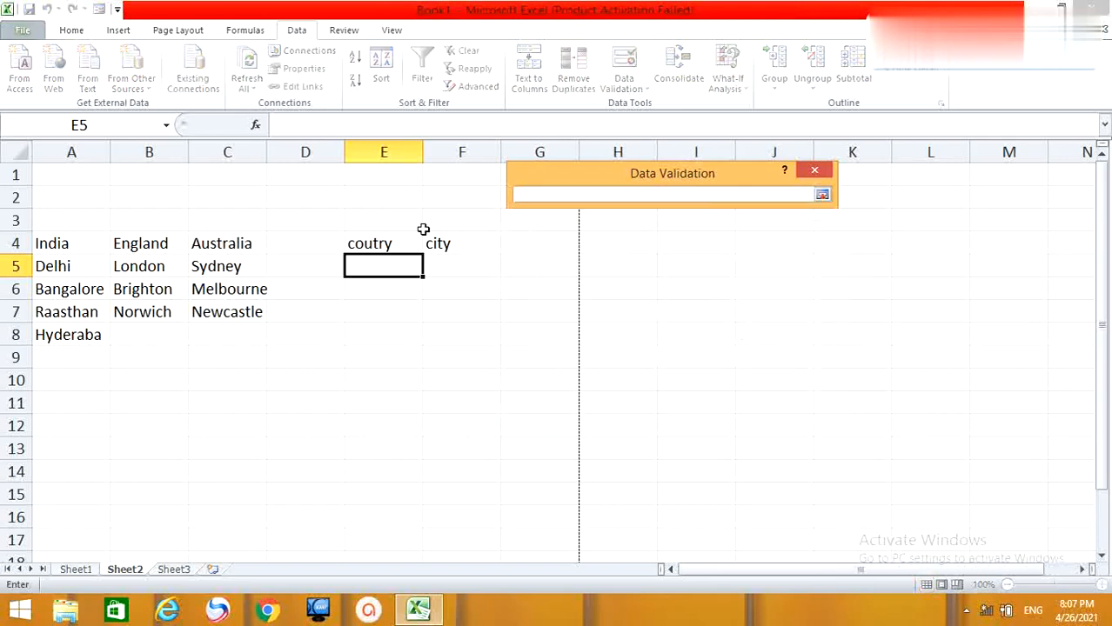
pyautogui.click(72, 243)
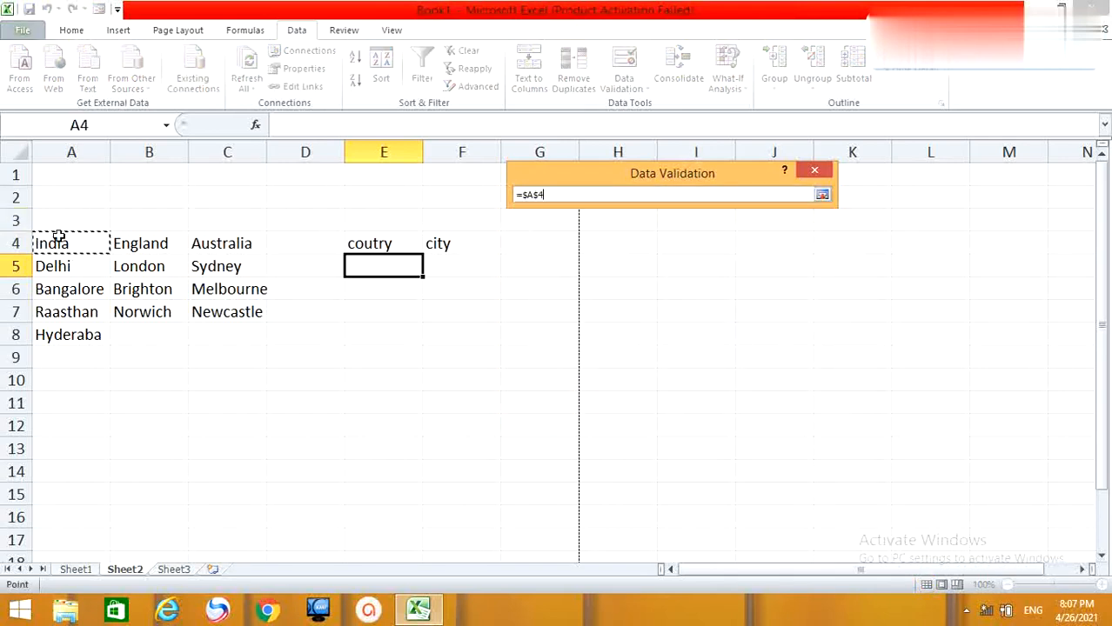
pyautogui.moveTo(52, 243); pyautogui.dragTo(221, 243)
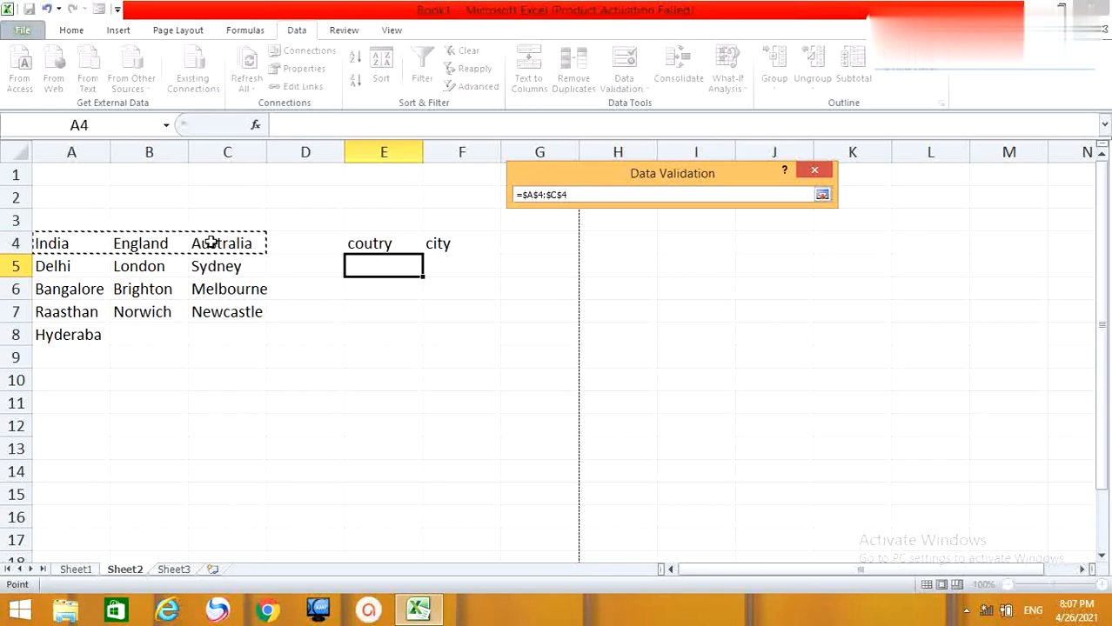
pyautogui.click(823, 194)
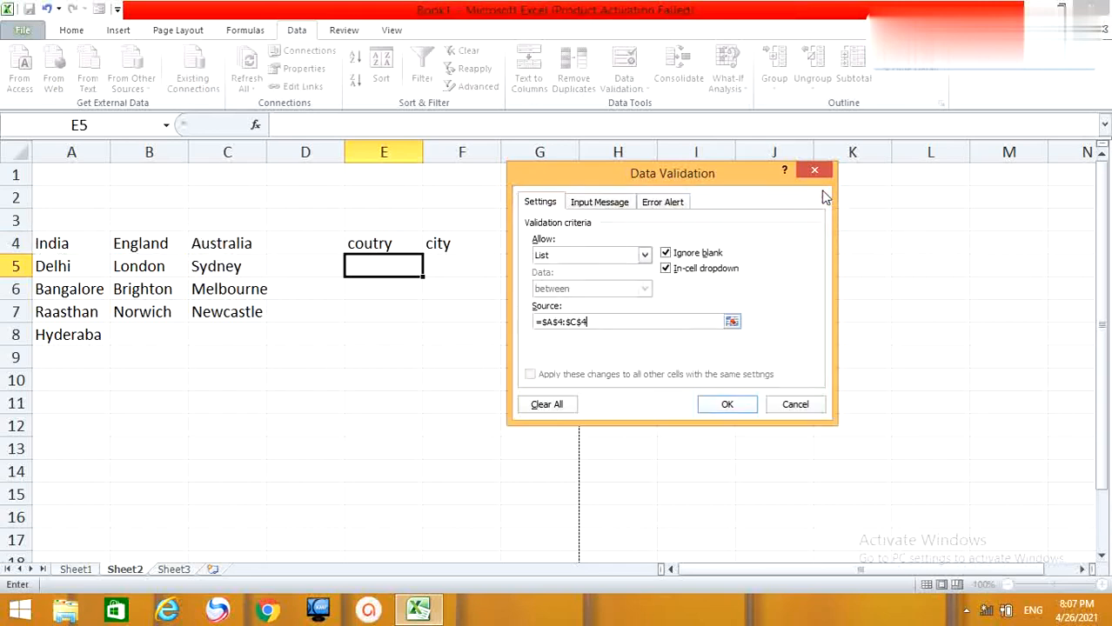
pyautogui.click(727, 404)
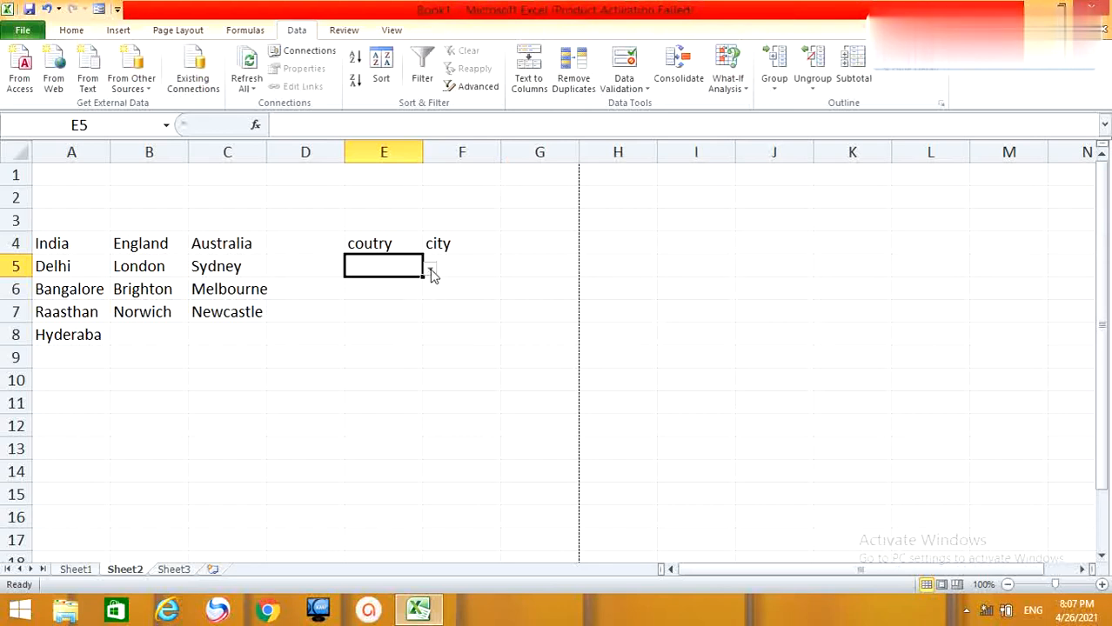
# Step: Choose India from E5's country drop-down
pyautogui.click(429, 266)
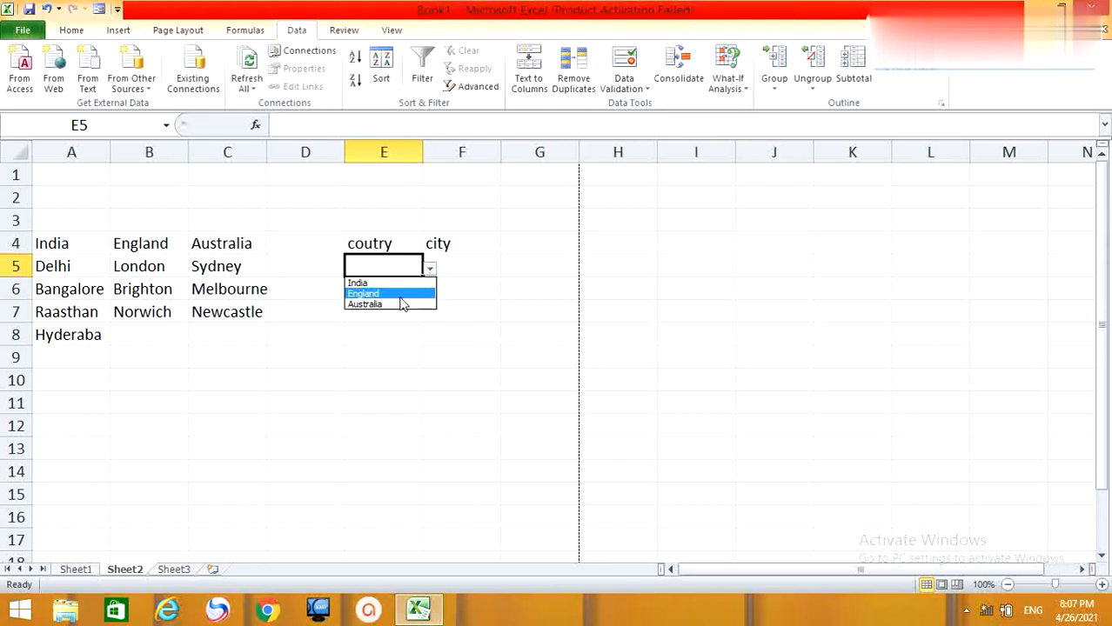
pyautogui.click(357, 282)
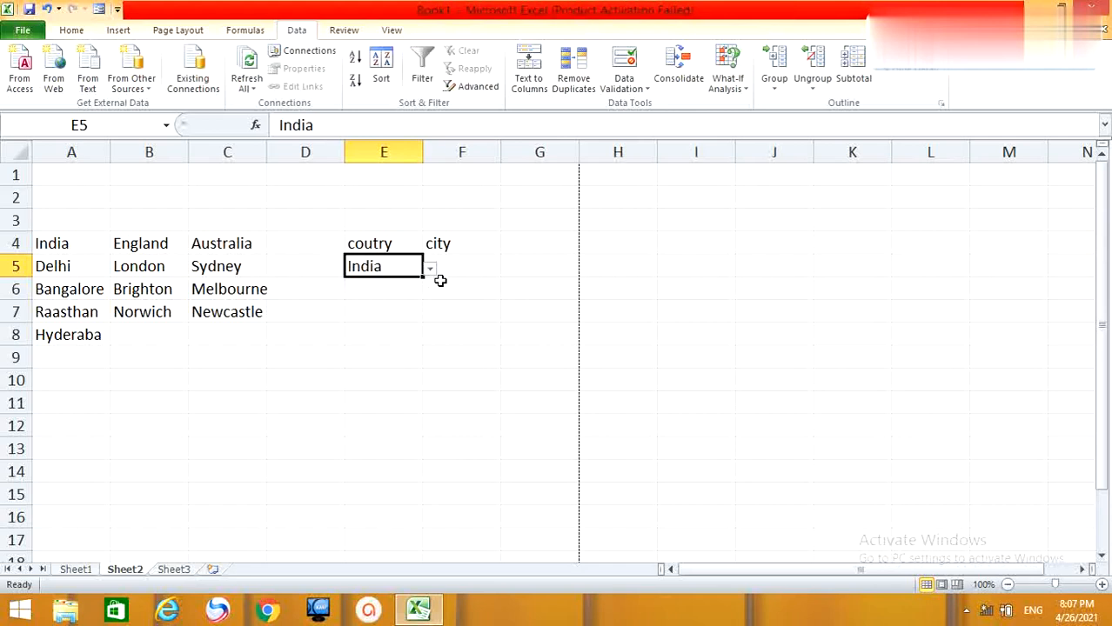
pyautogui.click(462, 267)
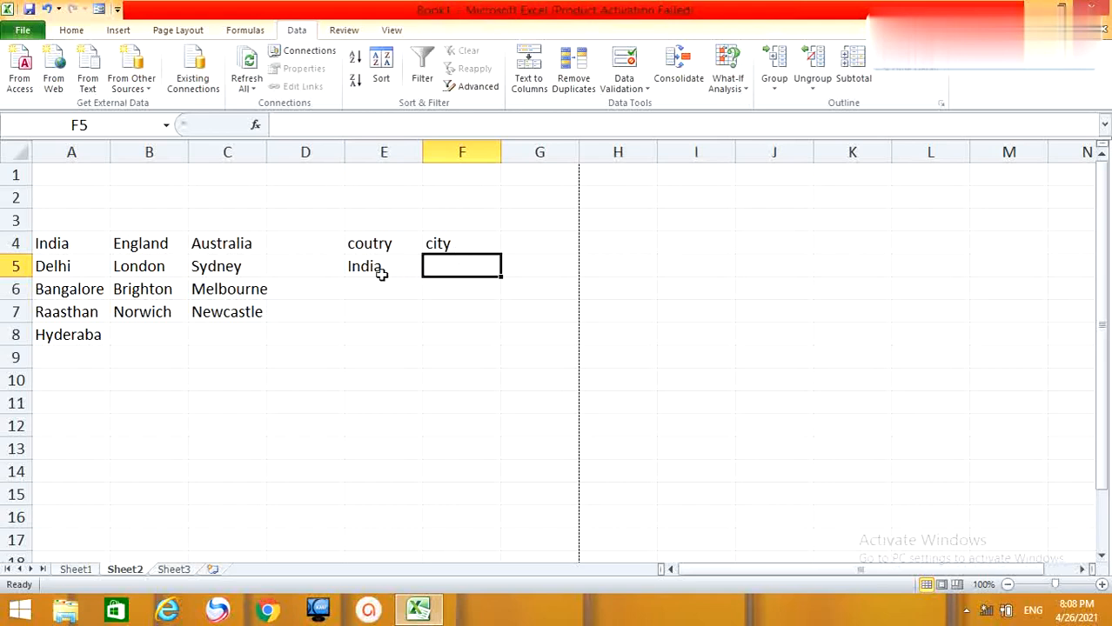
pyautogui.moveTo(391, 274)
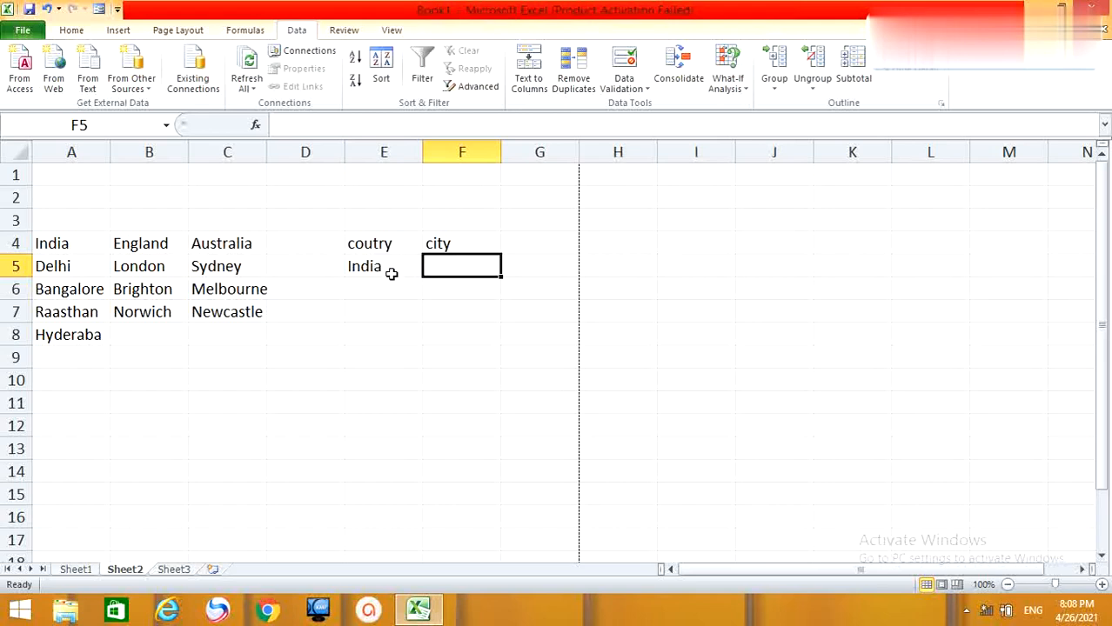
pyautogui.moveTo(461, 265)
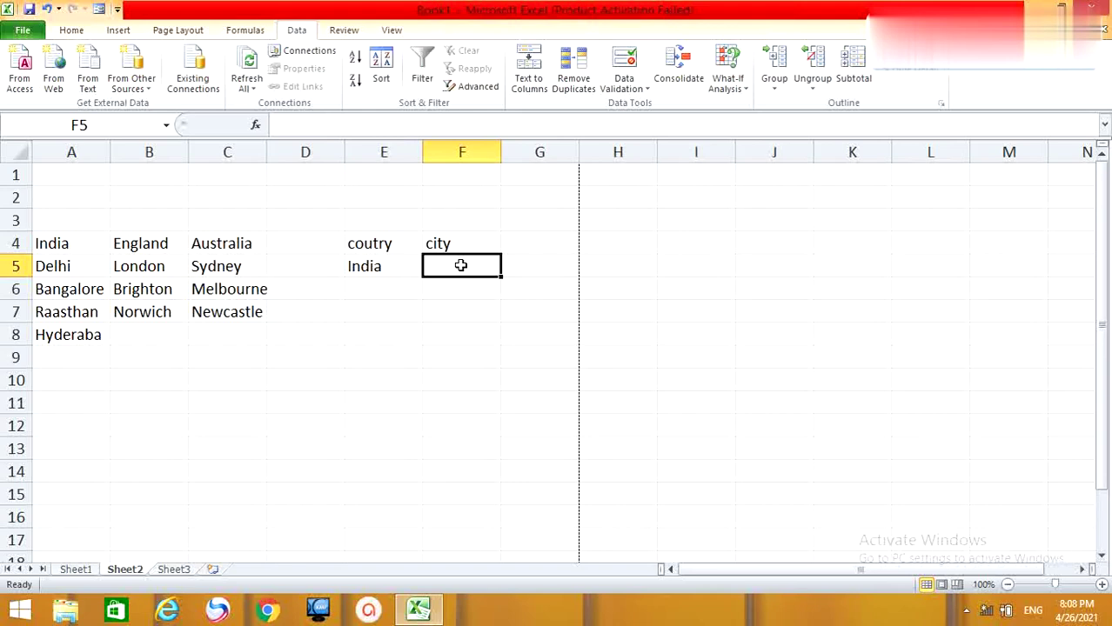
pyautogui.moveTo(364, 348)
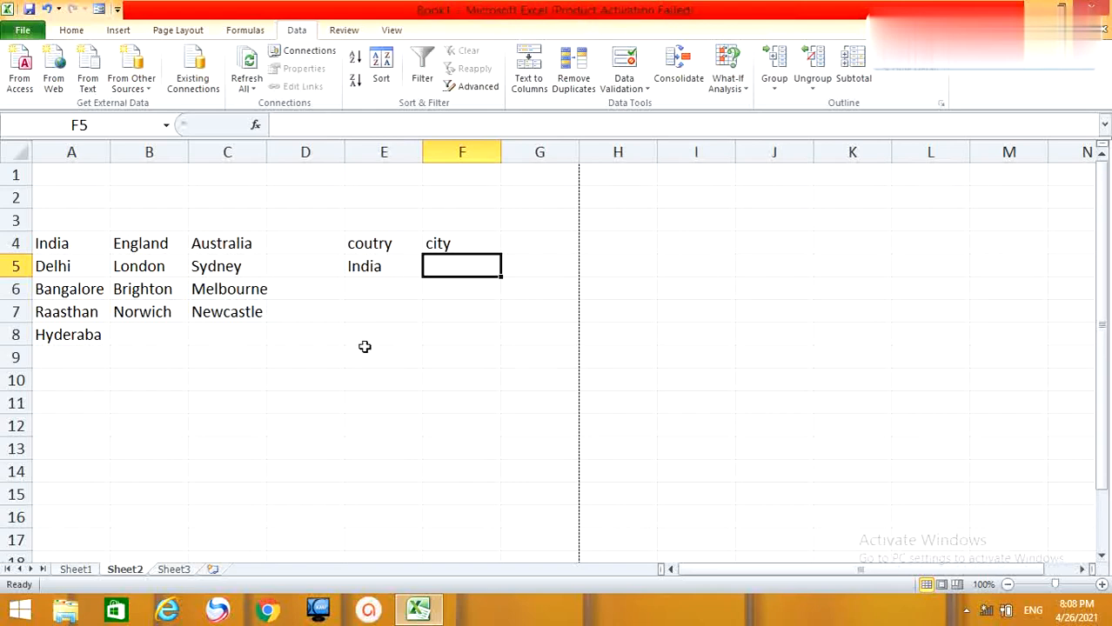
pyautogui.moveTo(470, 272)
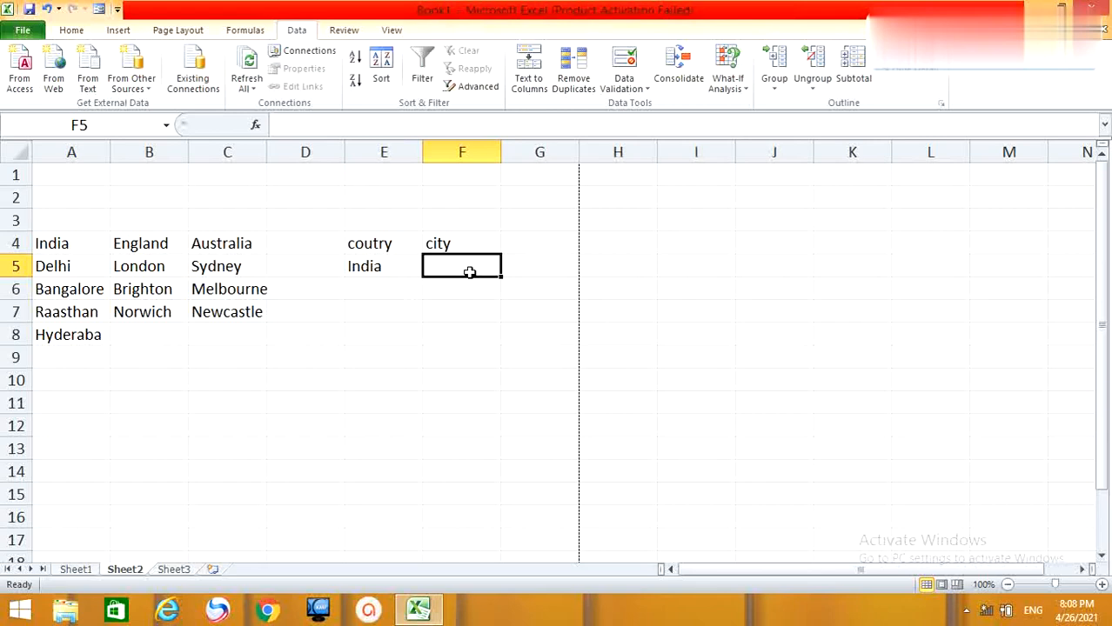
pyautogui.moveTo(282, 39)
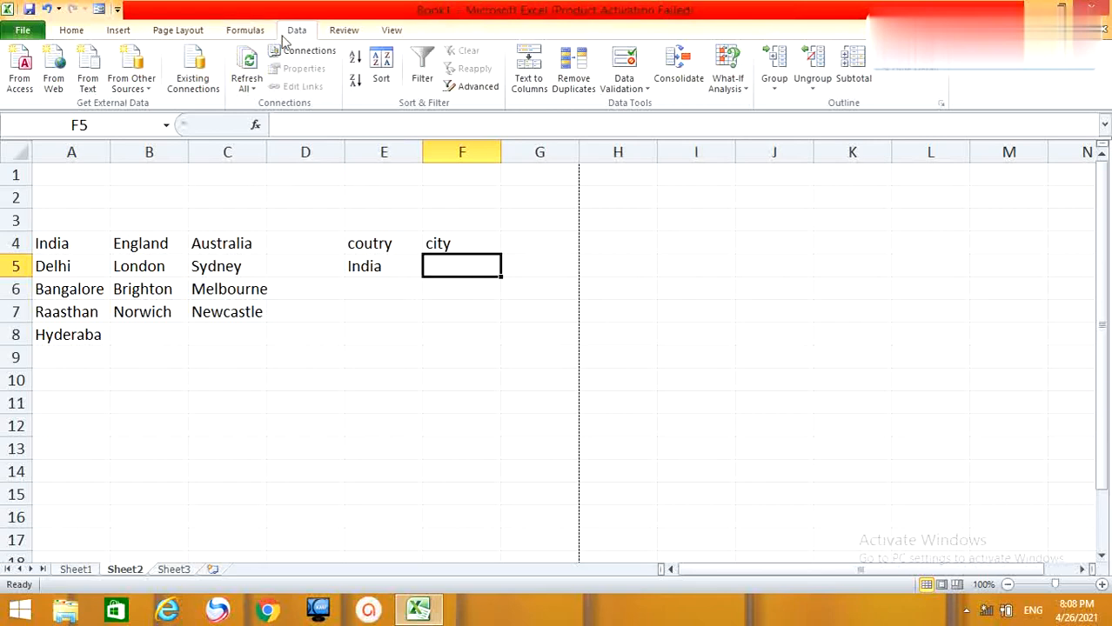
# Step: Apply a List validation to F5 with source =INDIRECT($E$5)
pyautogui.click(624, 83)
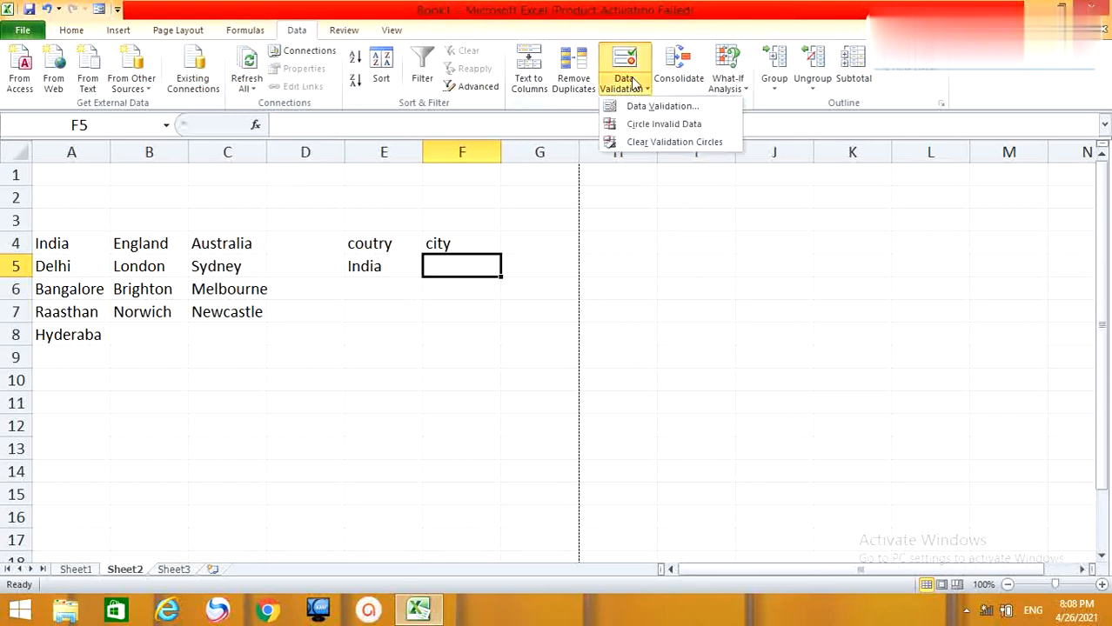
pyautogui.click(663, 105)
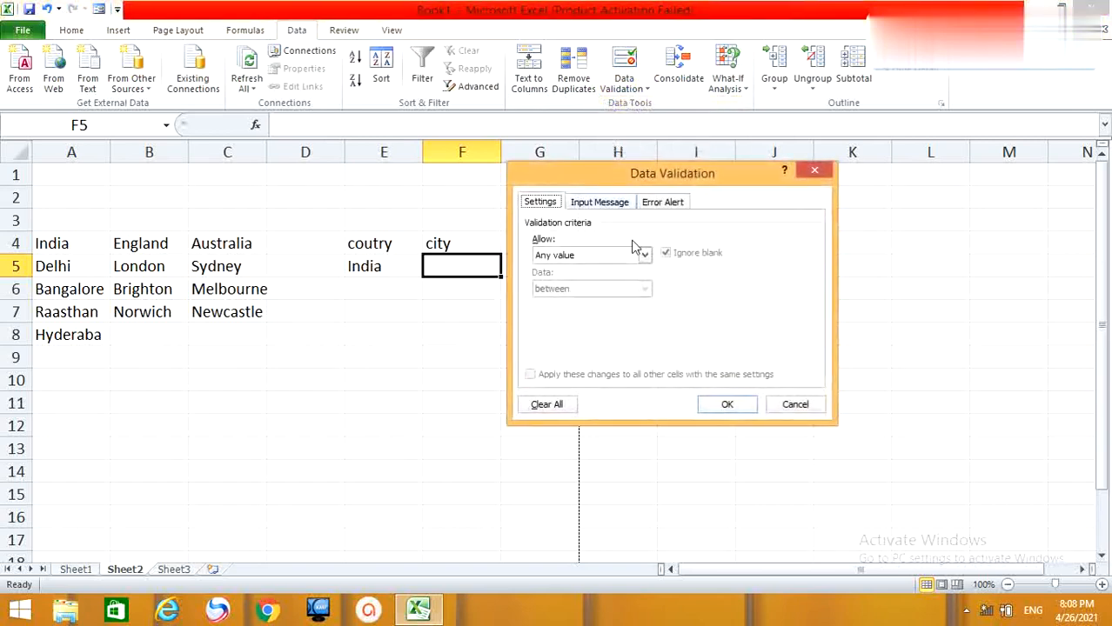
pyautogui.click(644, 255)
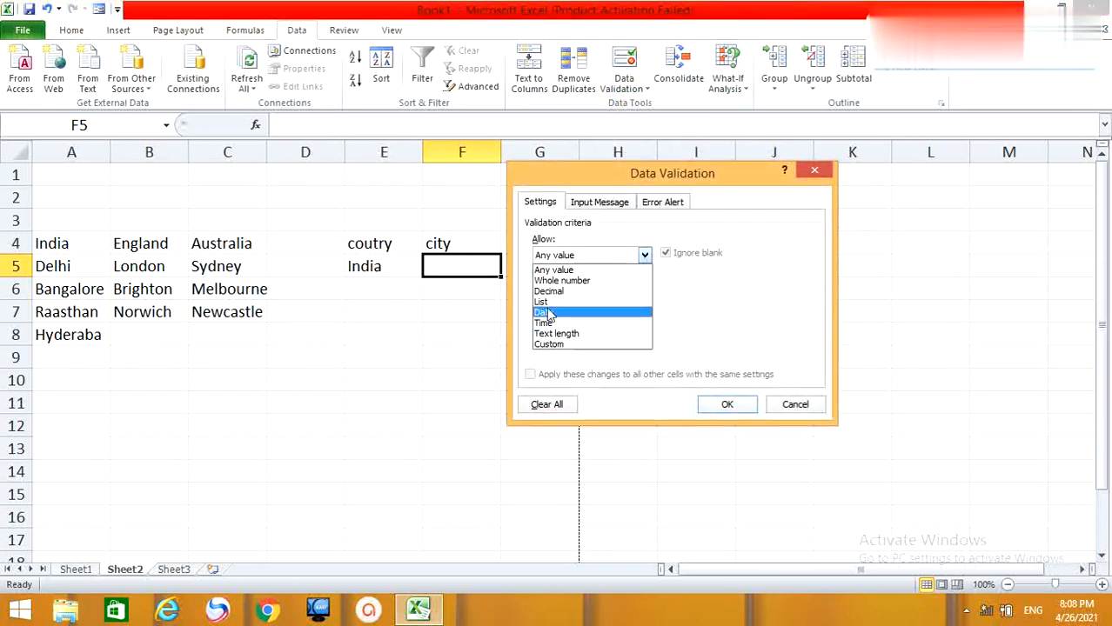
pyautogui.click(540, 302)
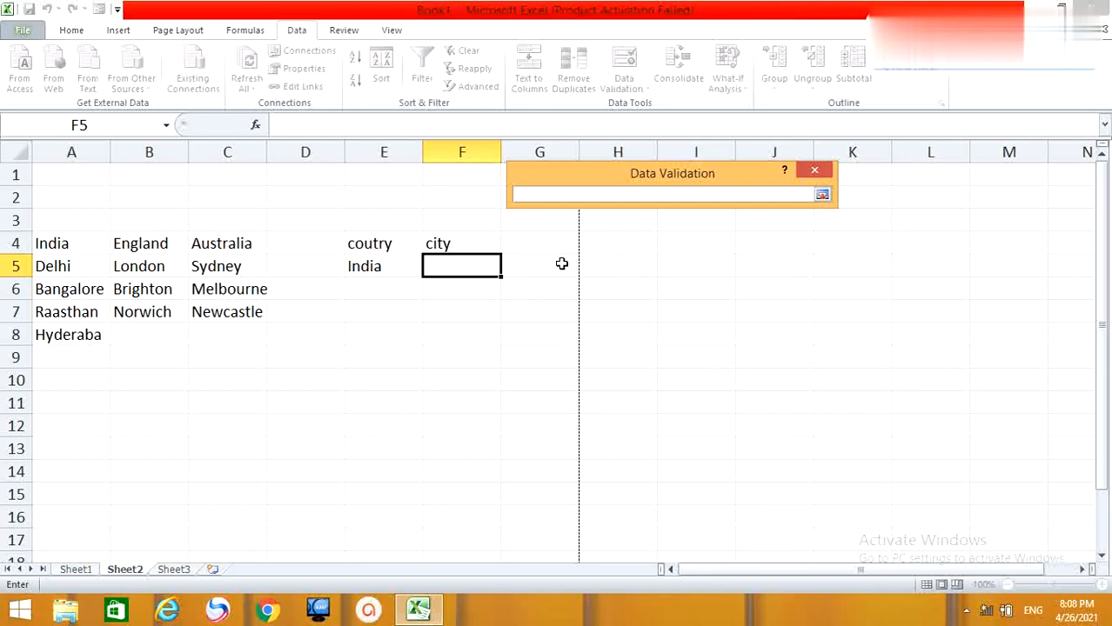
pyautogui.click(661, 194)
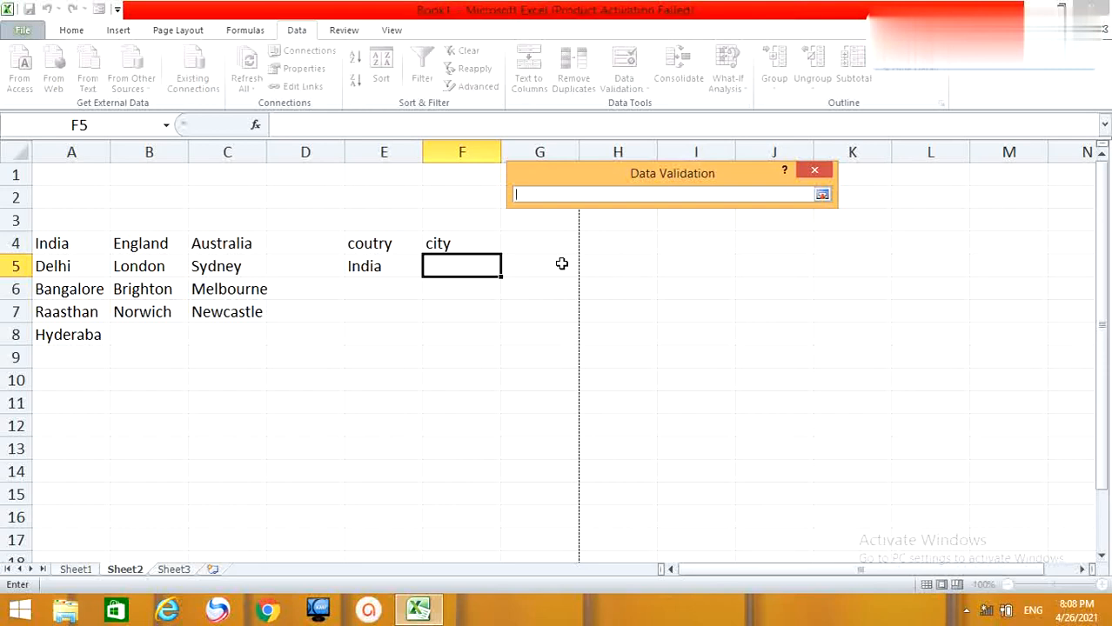
pyautogui.write('=')
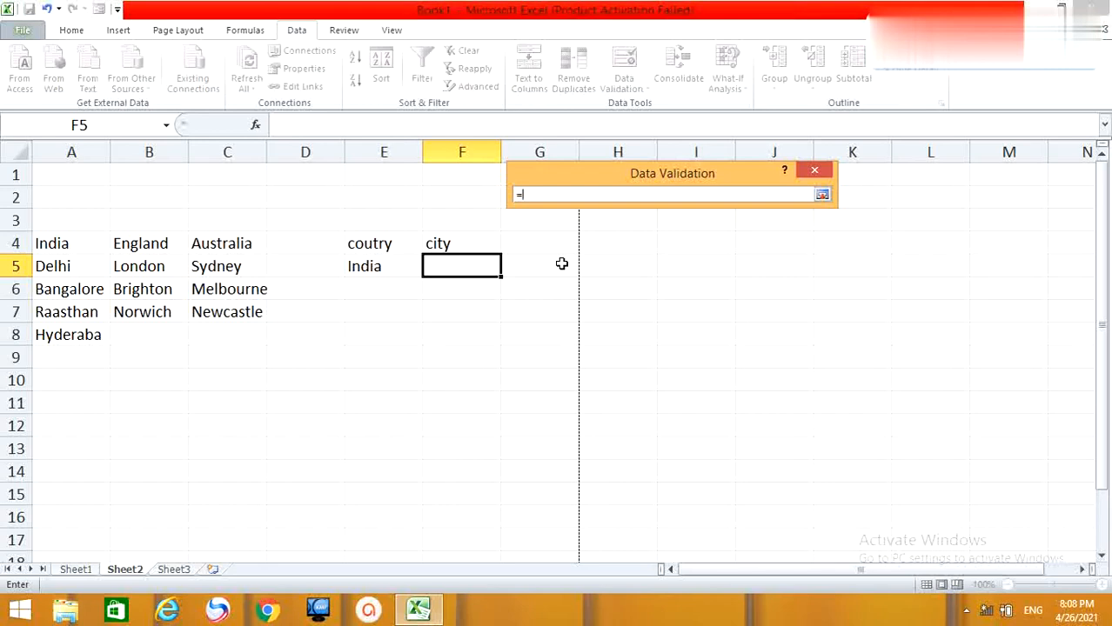
pyautogui.write('INDI')
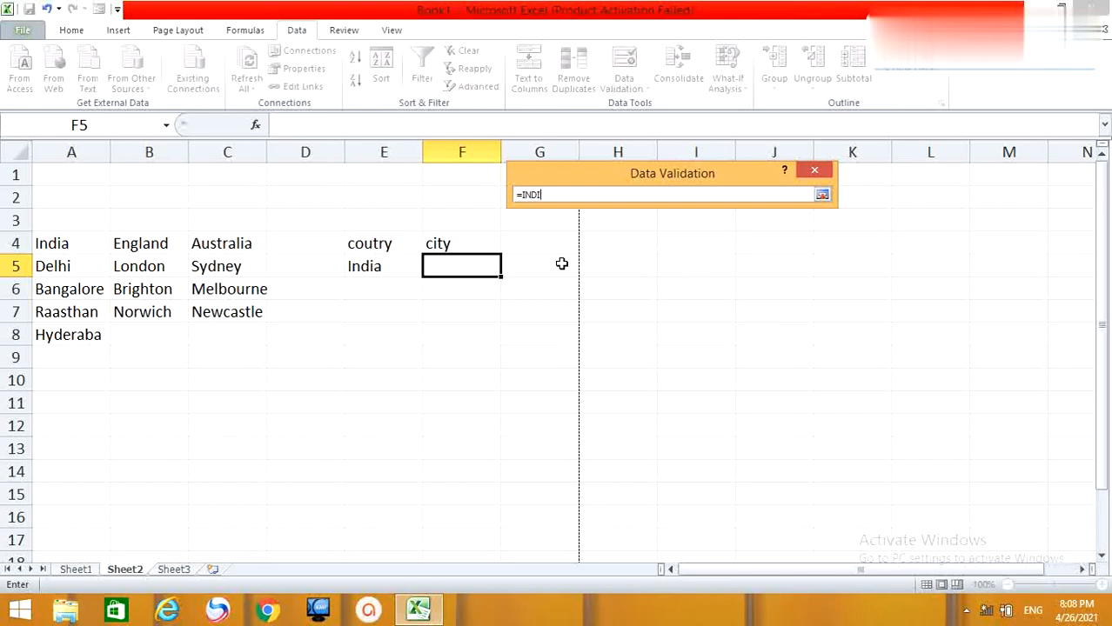
pyautogui.write('RECT')
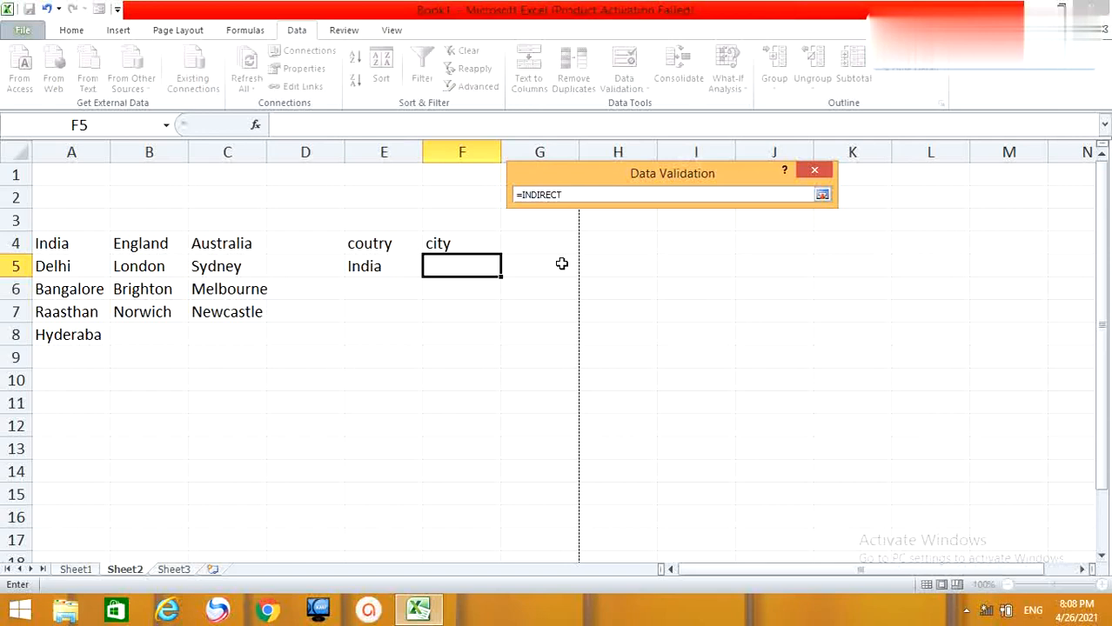
pyautogui.write('(')
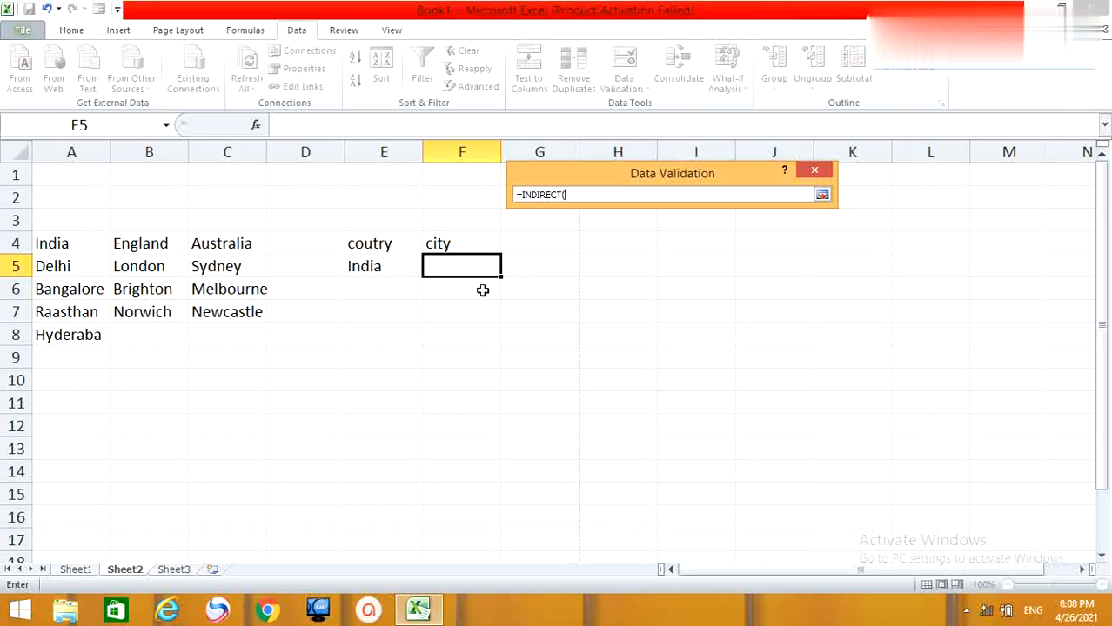
pyautogui.click(364, 266)
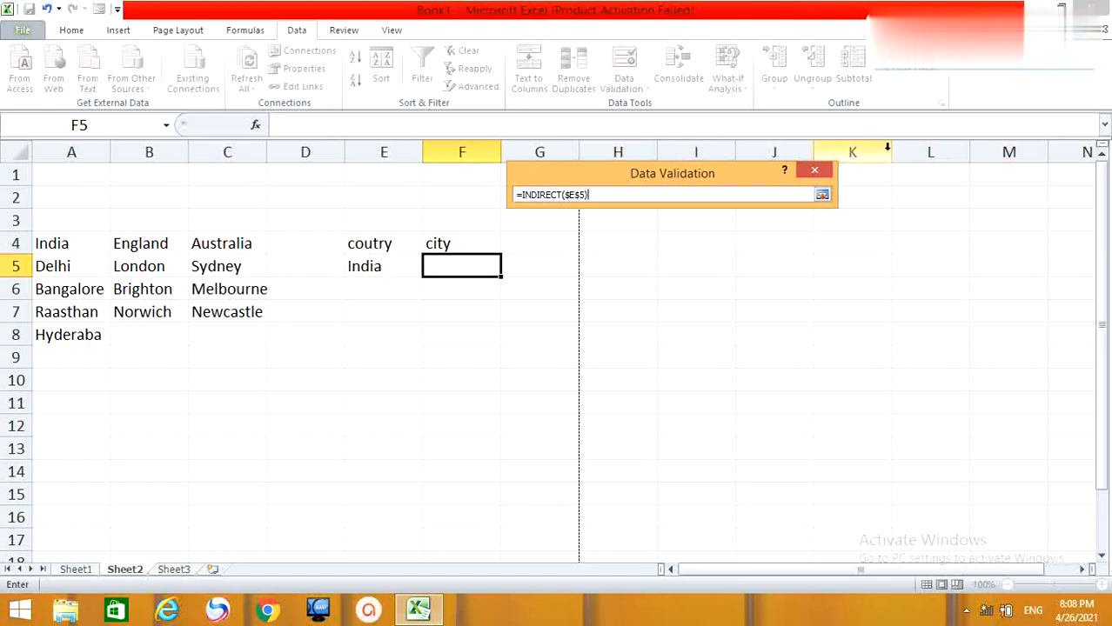
pyautogui.press('Return')
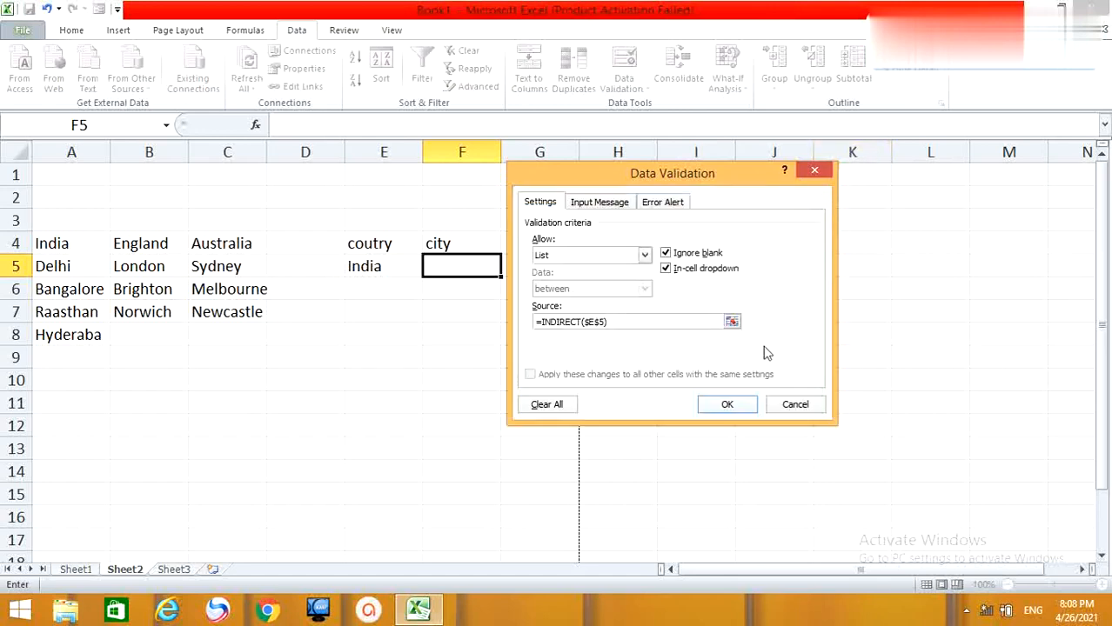
pyautogui.click(726, 404)
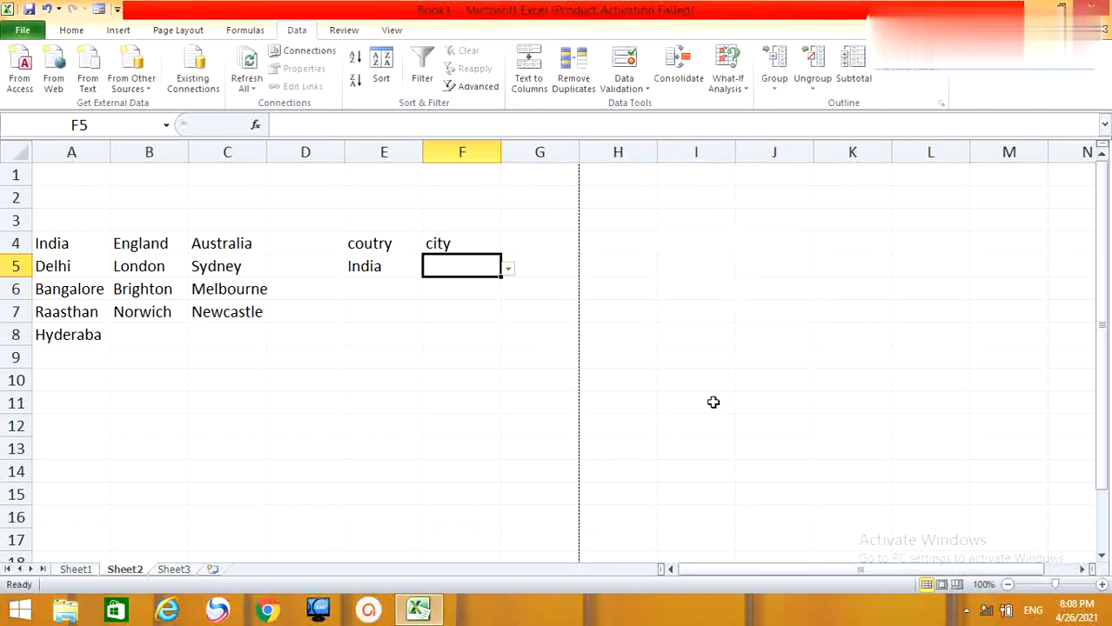
pyautogui.moveTo(512, 283)
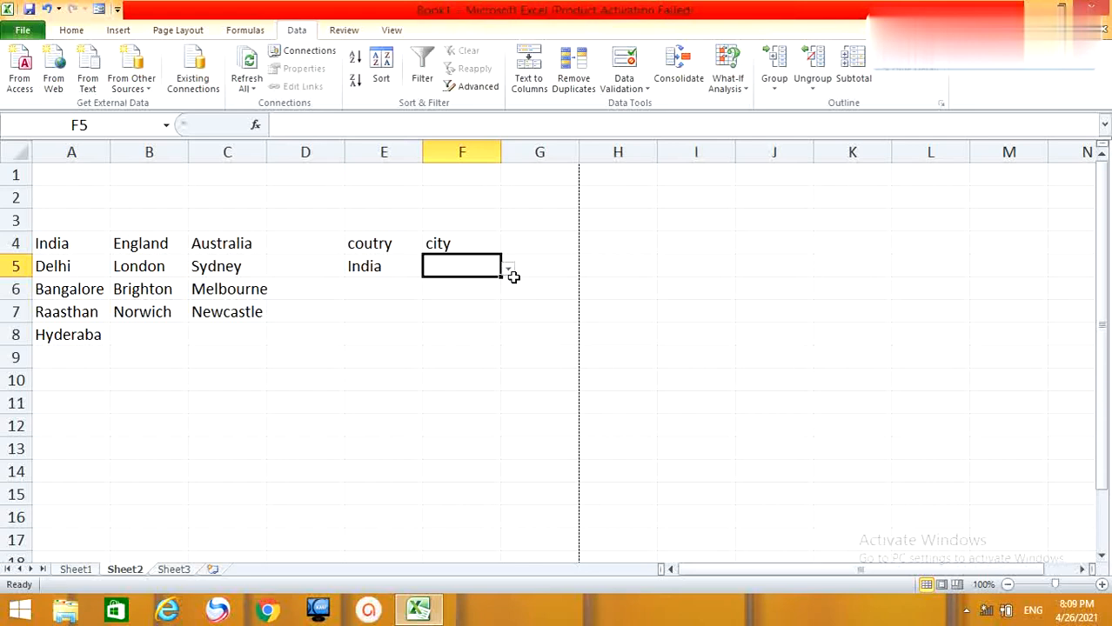
pyautogui.click(509, 266)
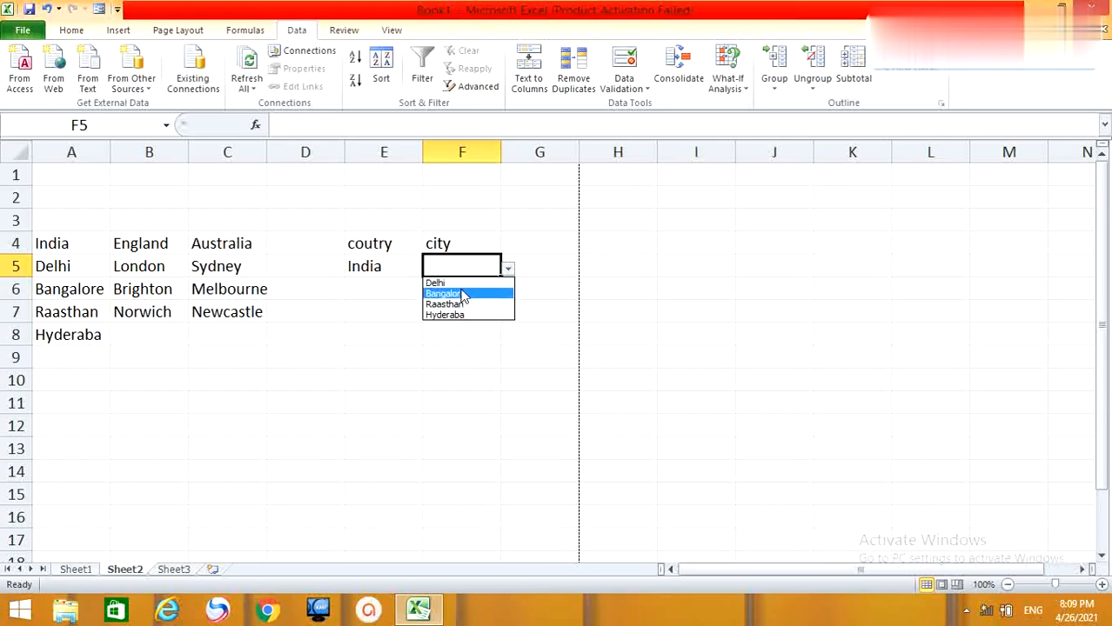
pyautogui.moveTo(452, 315)
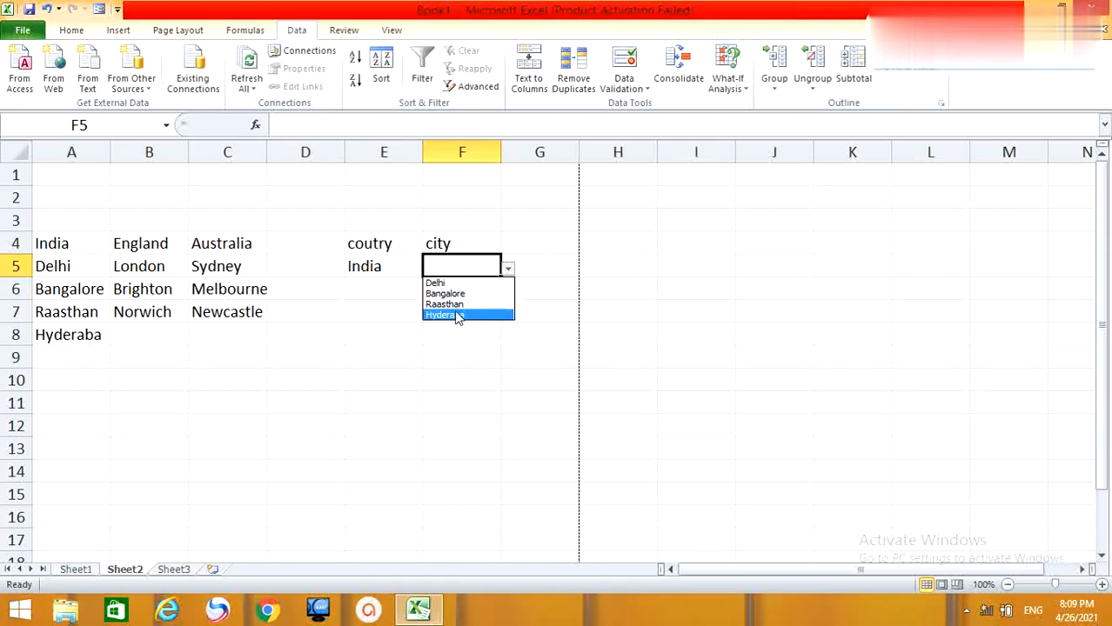
pyautogui.moveTo(456, 305)
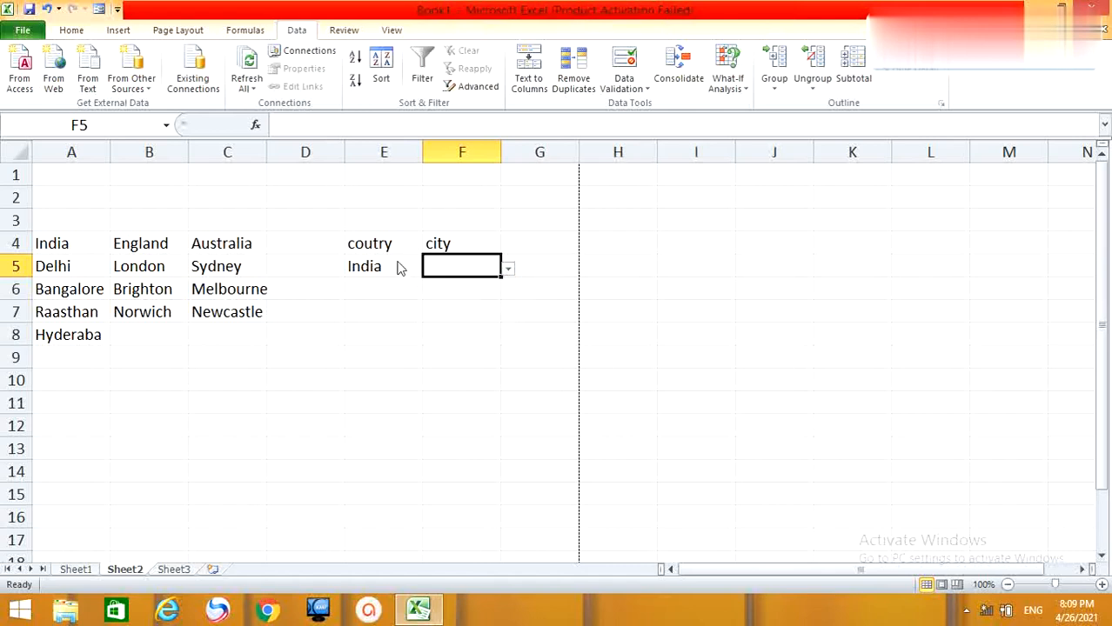
# Step: Pick England in E5 and check that F5 offers London, Brighton and Norwich
pyautogui.click(383, 266)
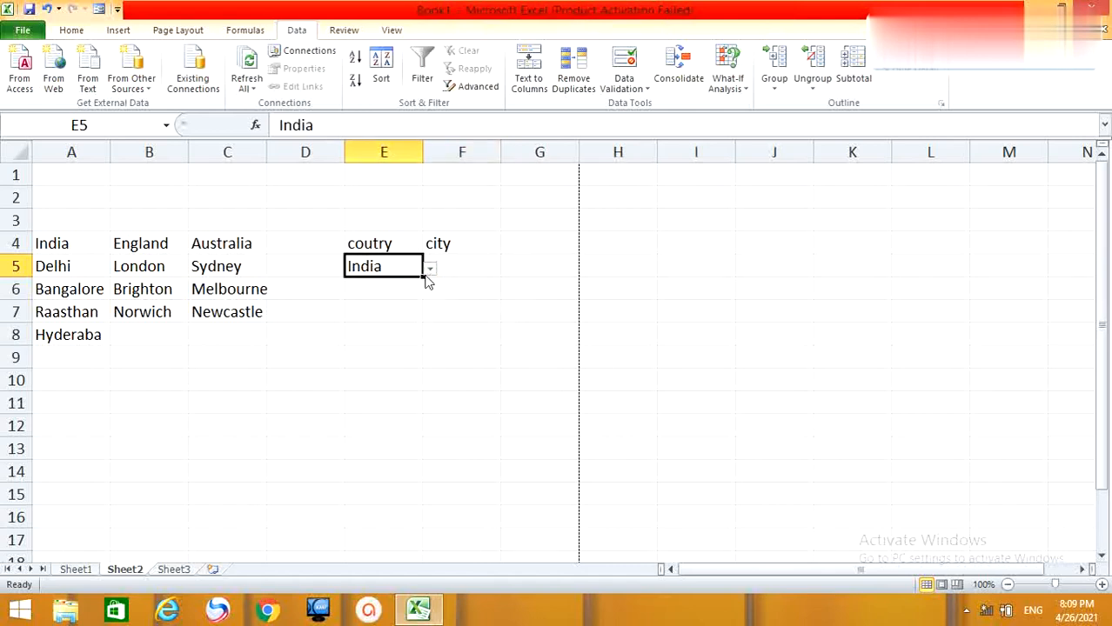
pyautogui.click(429, 267)
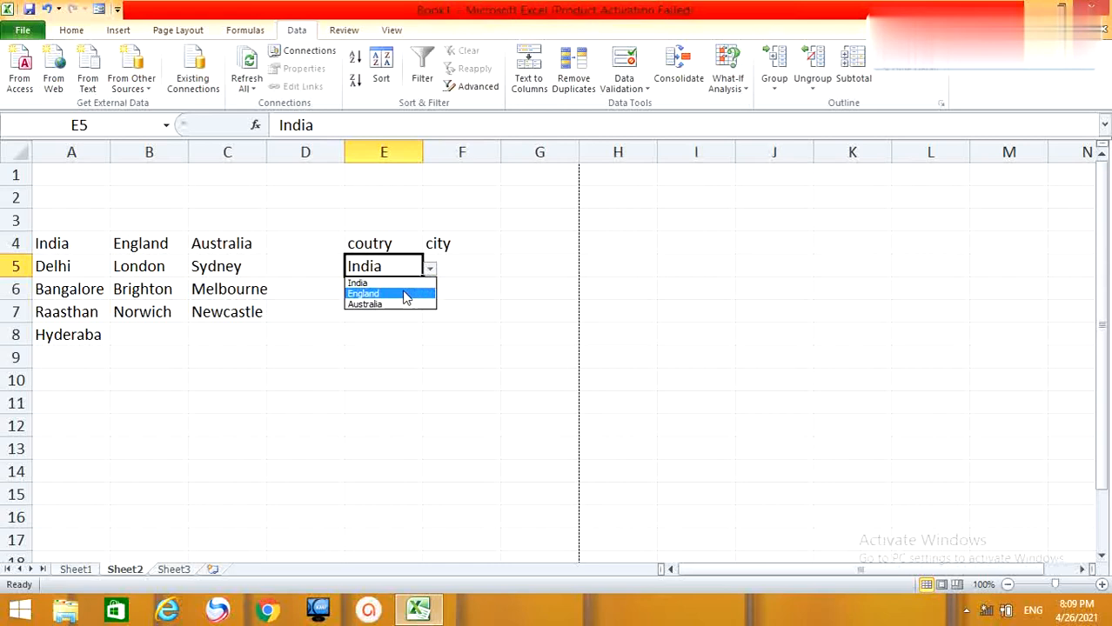
pyautogui.click(363, 293)
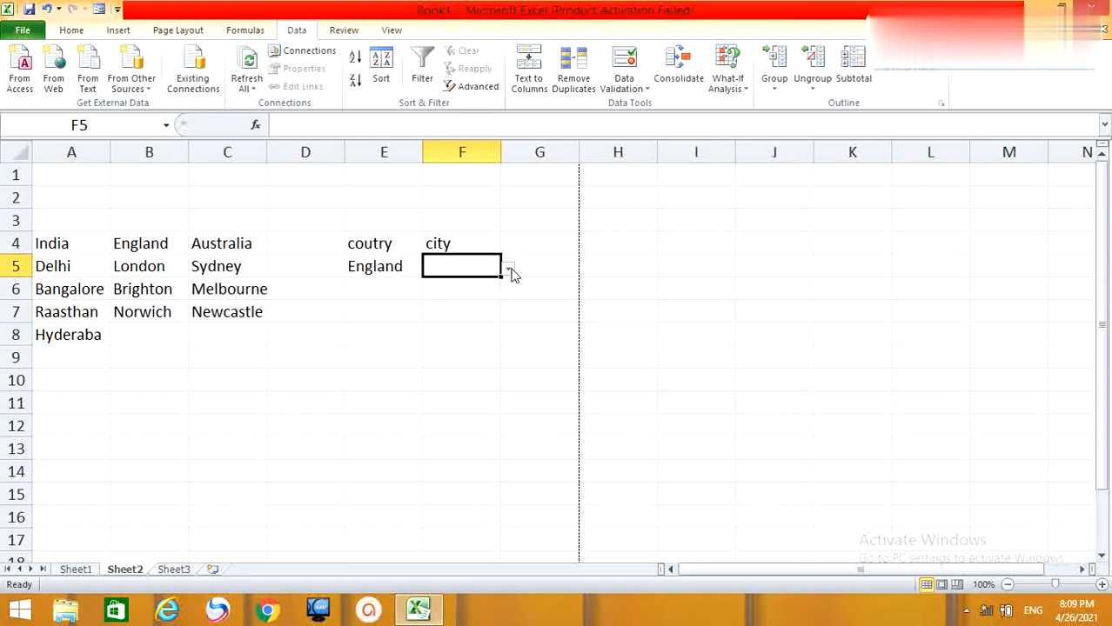
pyautogui.click(507, 266)
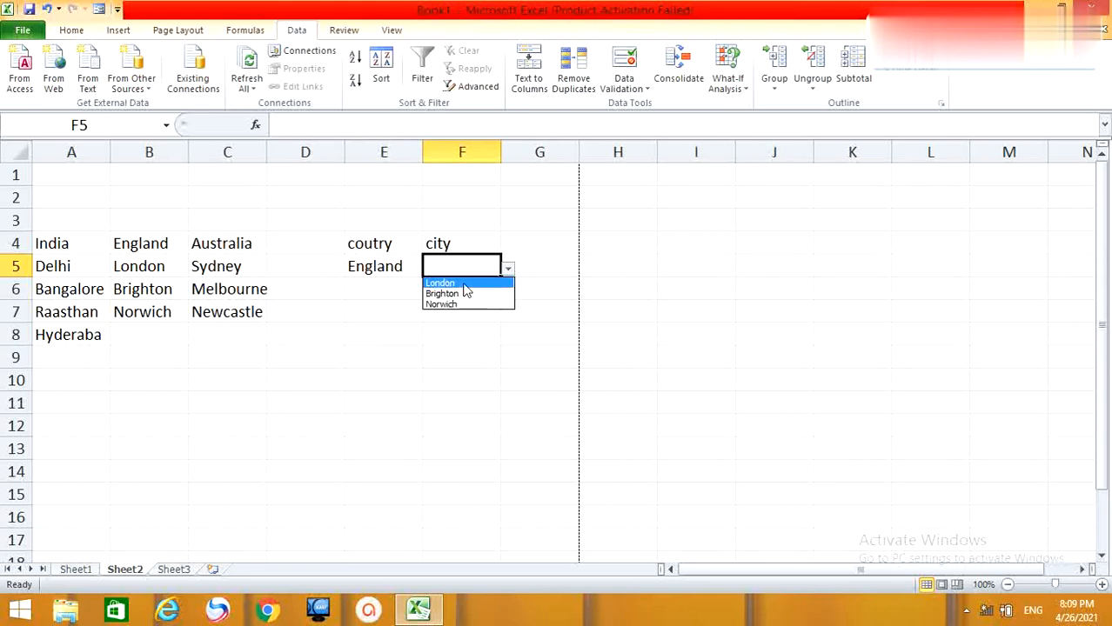
pyautogui.moveTo(461, 293)
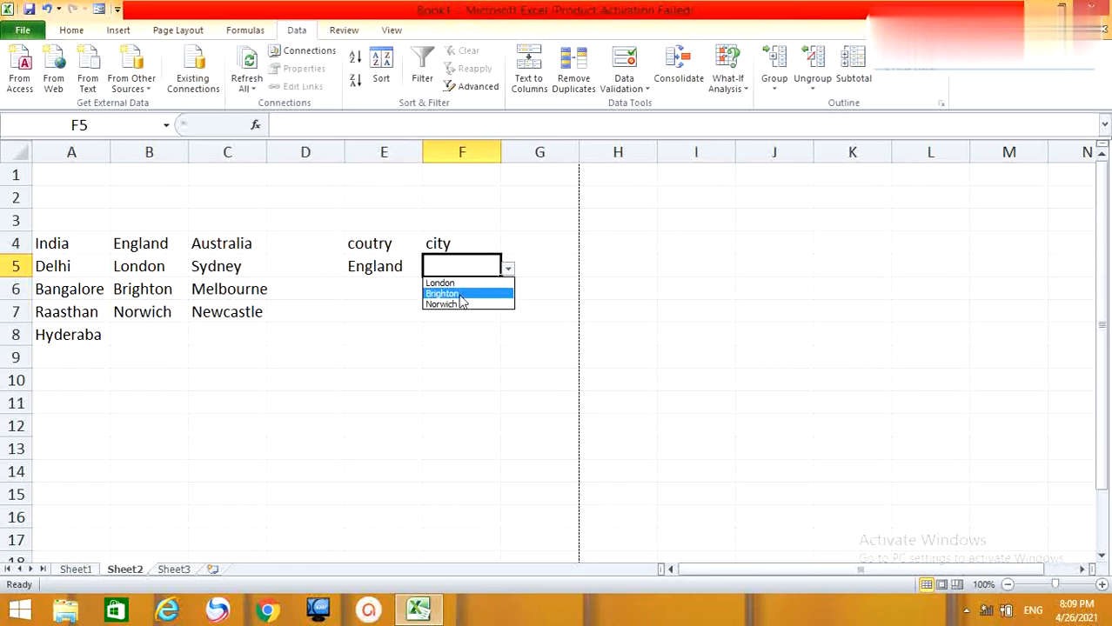
pyautogui.moveTo(459, 306)
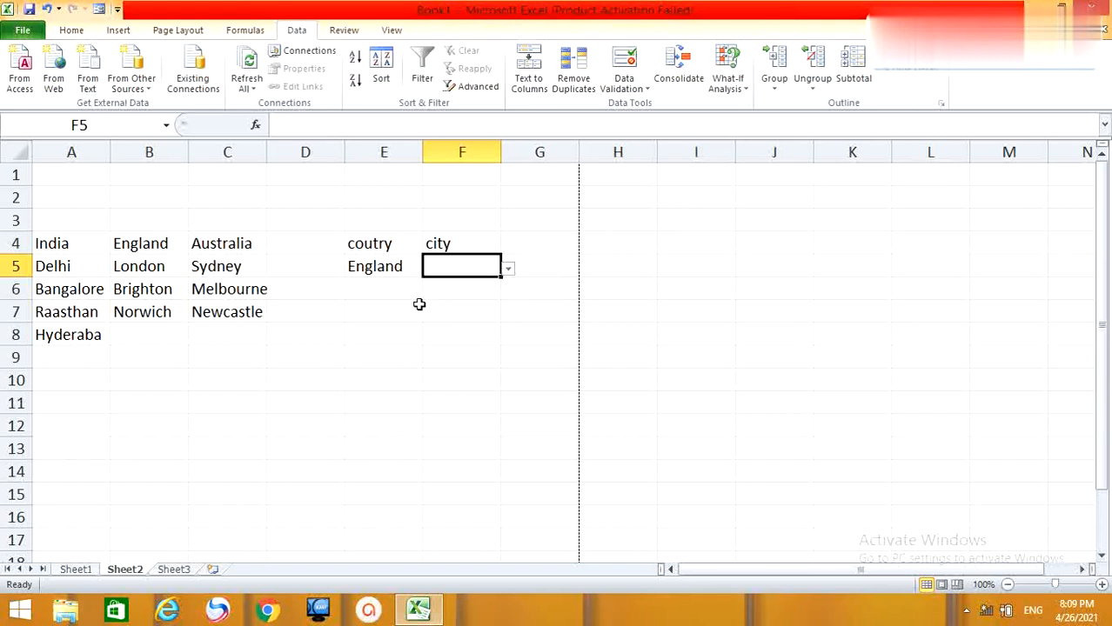
# Step: Pick Australia in E5 and check that F5 offers Sydney, Melbourne and Newcastle
pyautogui.click(383, 266)
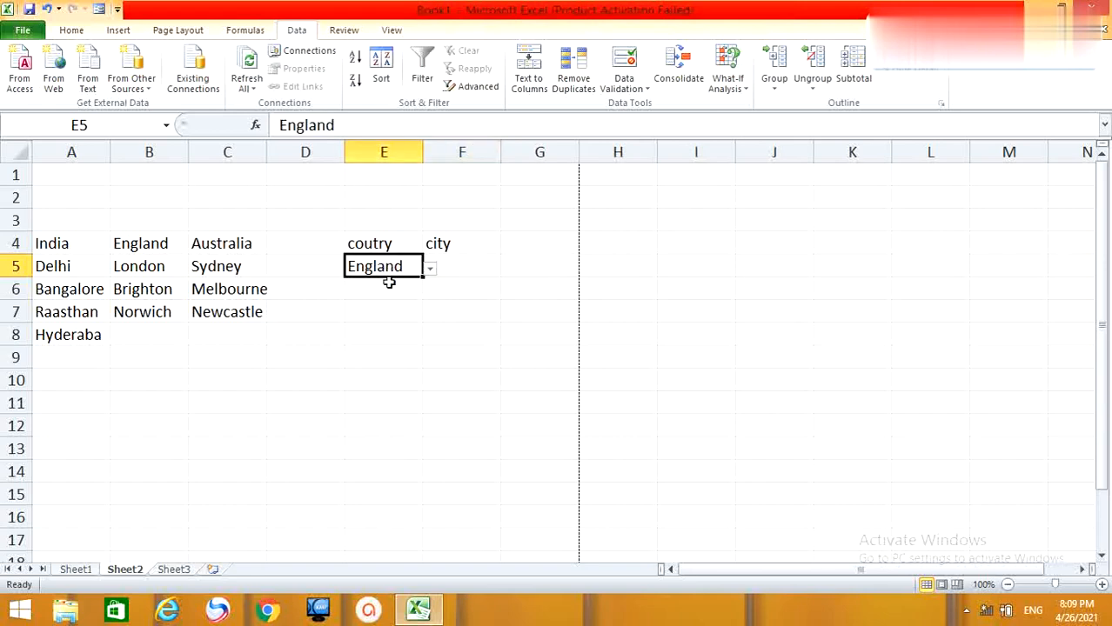
pyautogui.click(429, 267)
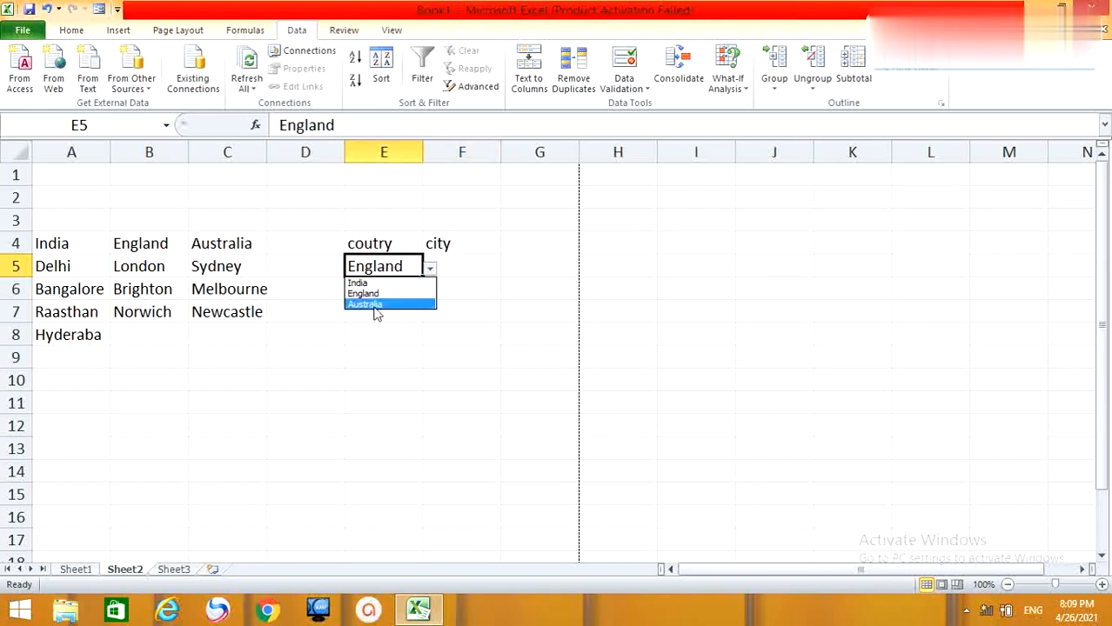
pyautogui.click(365, 304)
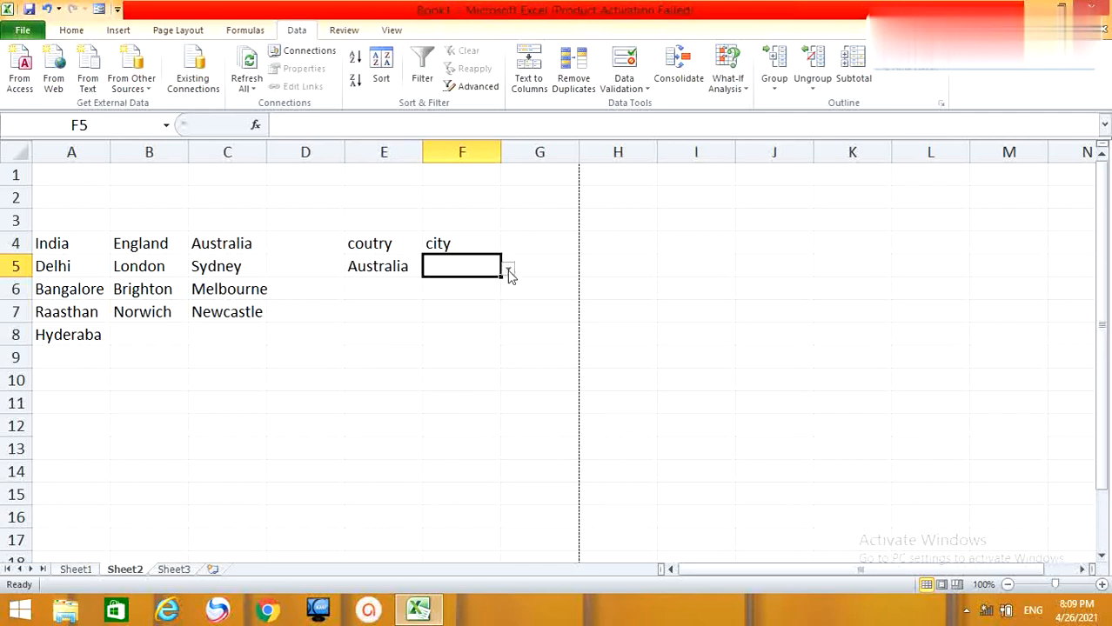
pyautogui.click(508, 266)
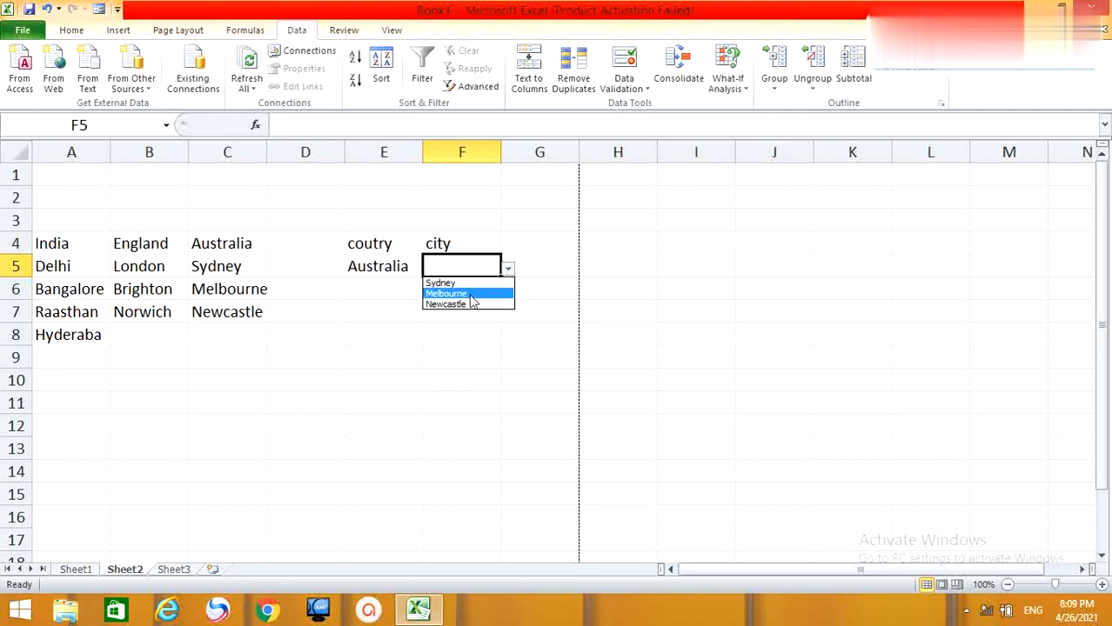
pyautogui.moveTo(467, 304)
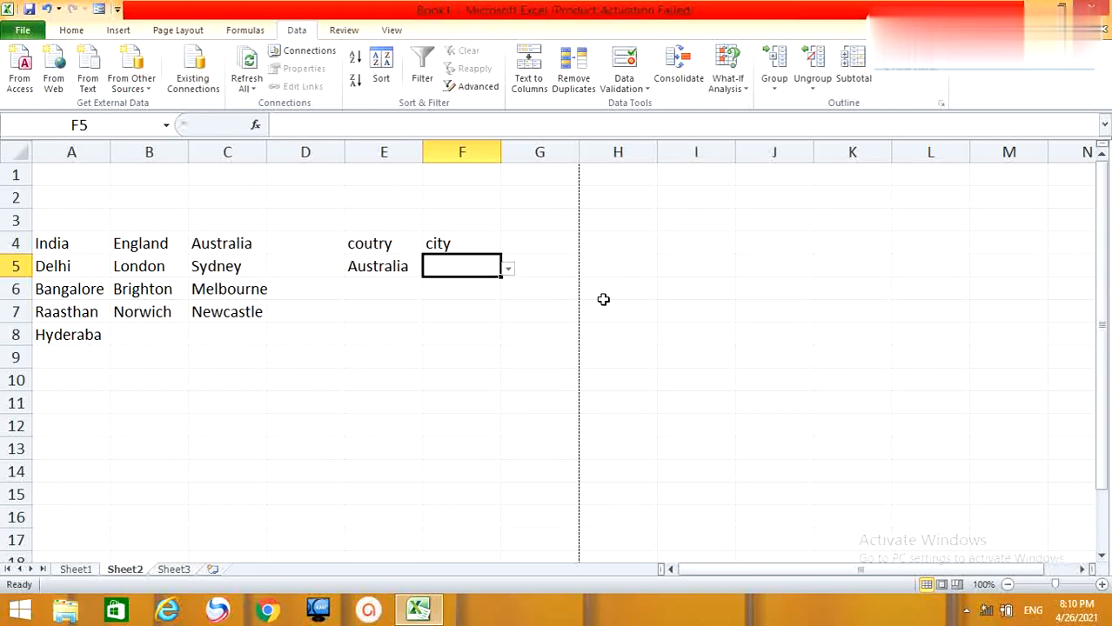
pyautogui.moveTo(902, 162)
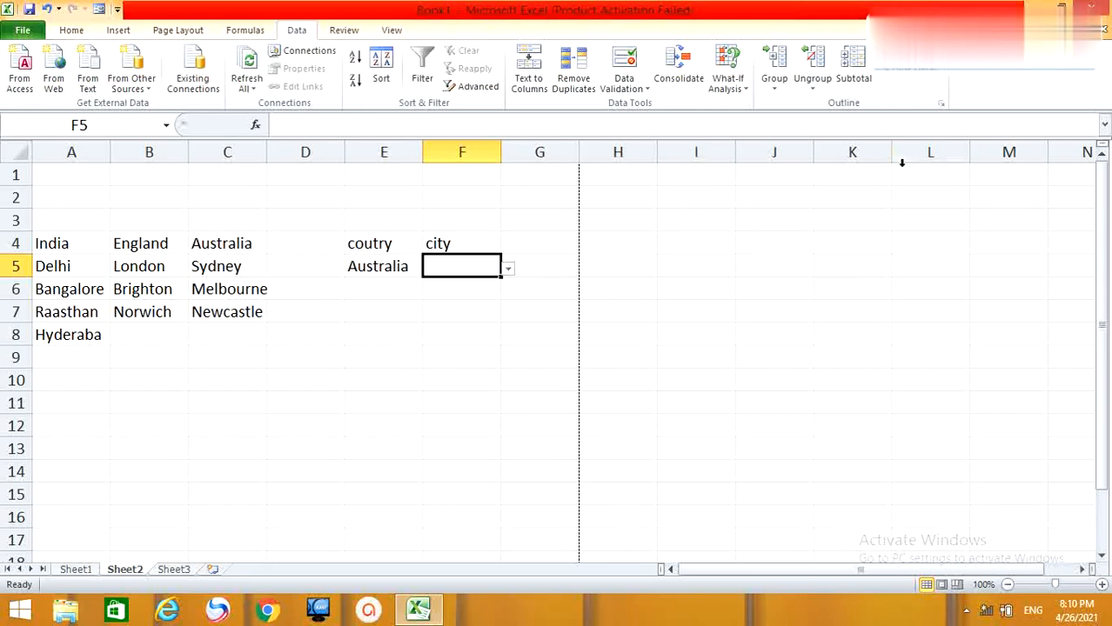
pyautogui.moveTo(715, 353)
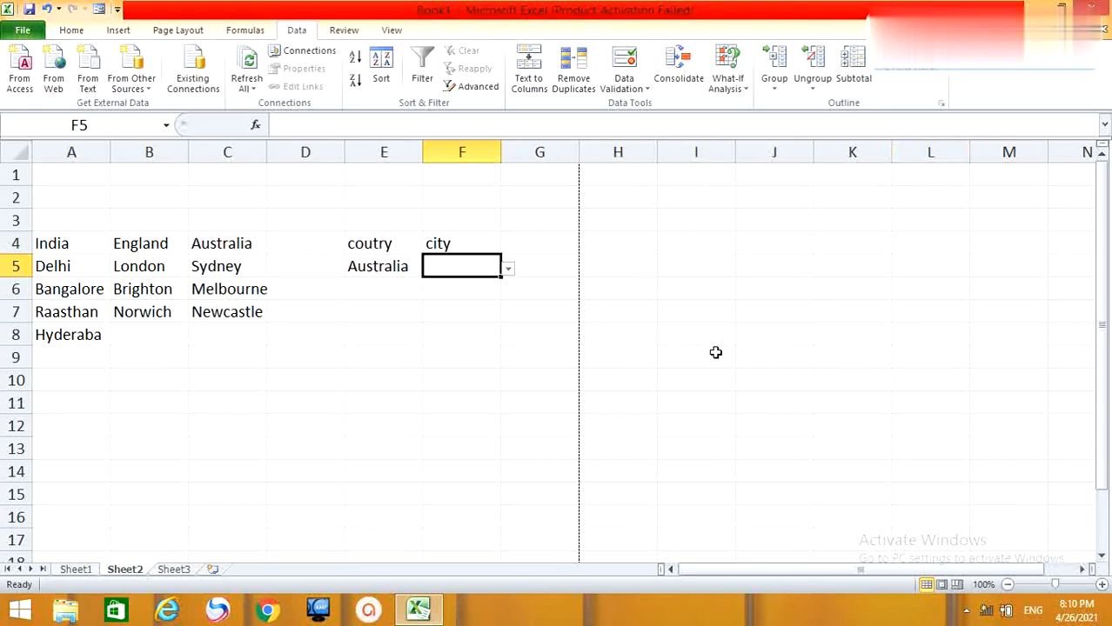